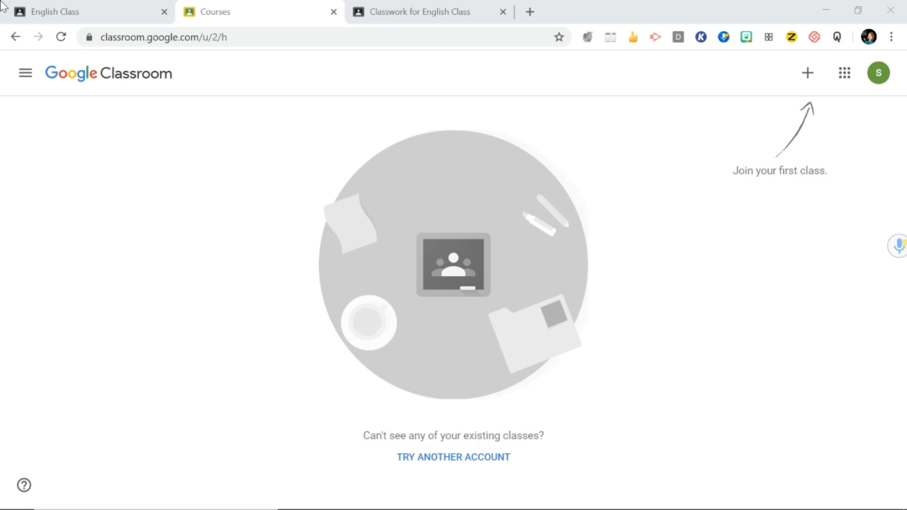
{"action": "mouse_move", "coordinate": [684, 402]}
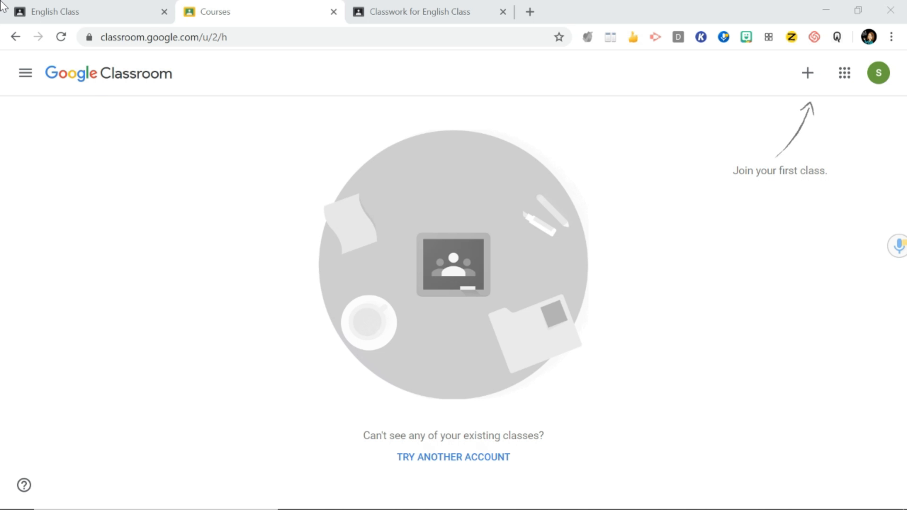
{"action": "mouse_move", "coordinate": [807, 72]}
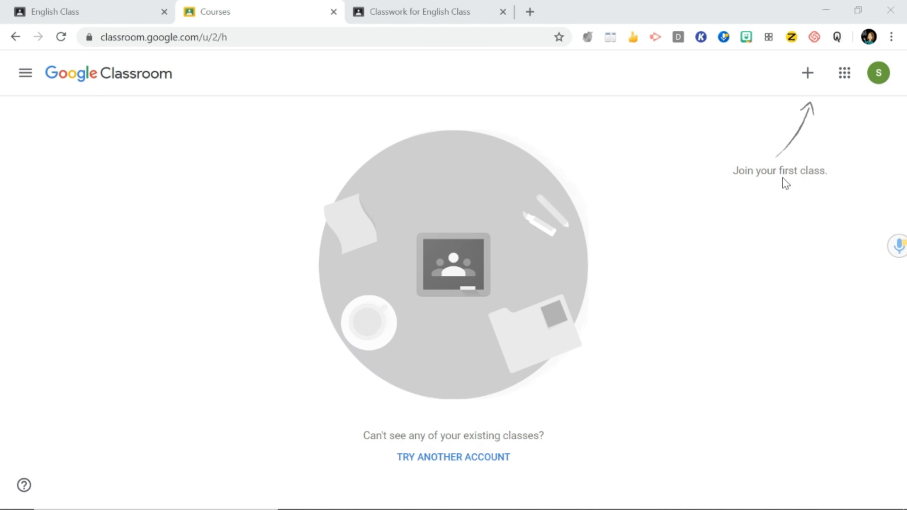
Step: Switch to the teacher's English Class stream from the student's courses page
{"action": "left_click", "coordinate": [806, 73]}
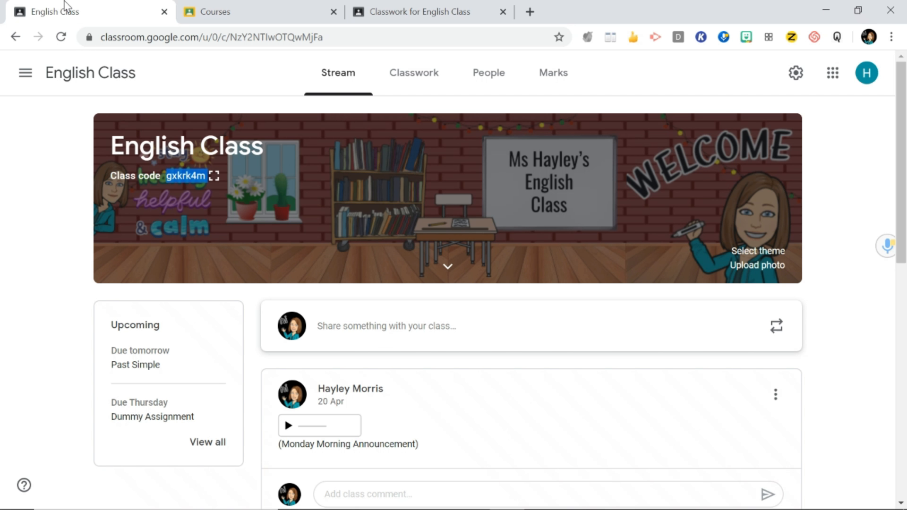
{"action": "mouse_move", "coordinate": [253, 224]}
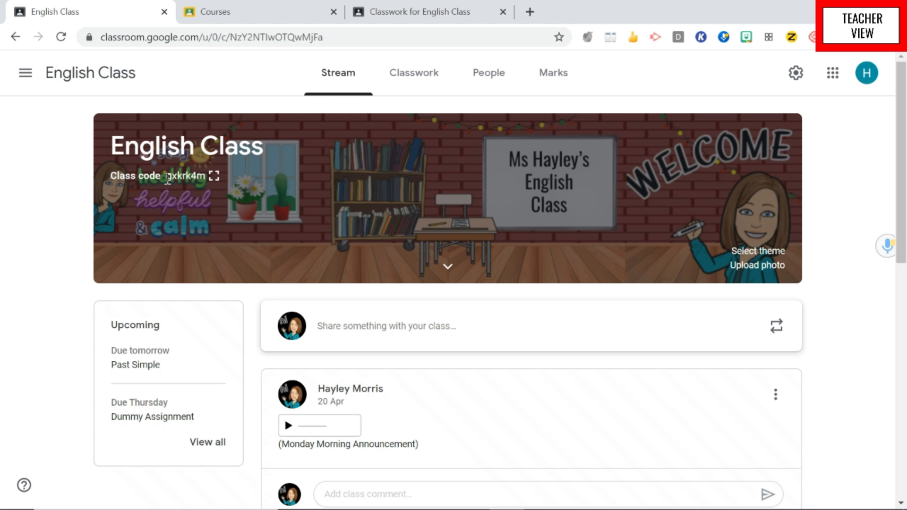
{"action": "left_click", "coordinate": [214, 176]}
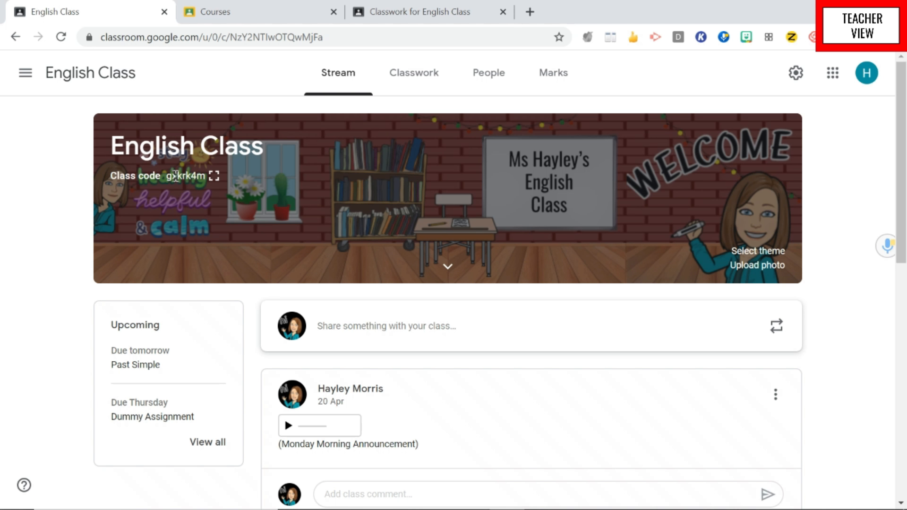
{"action": "mouse_move", "coordinate": [185, 187]}
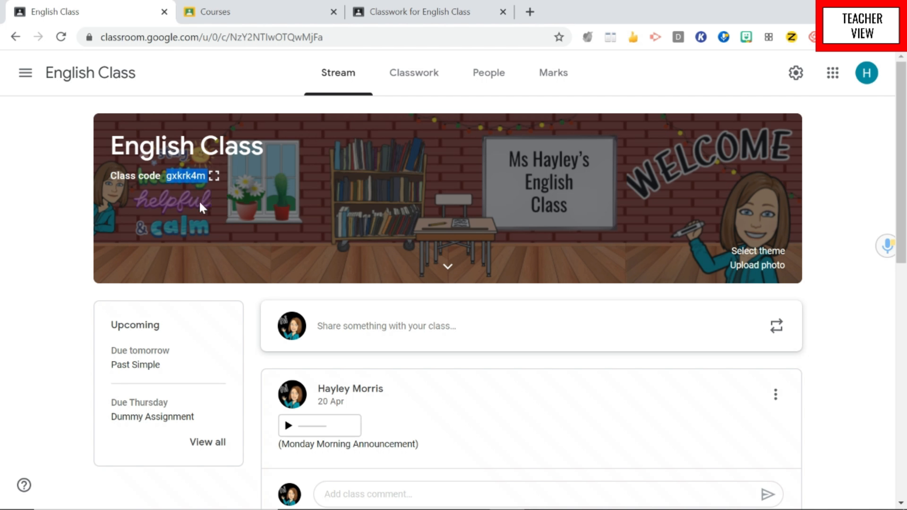
{"action": "mouse_move", "coordinate": [175, 227]}
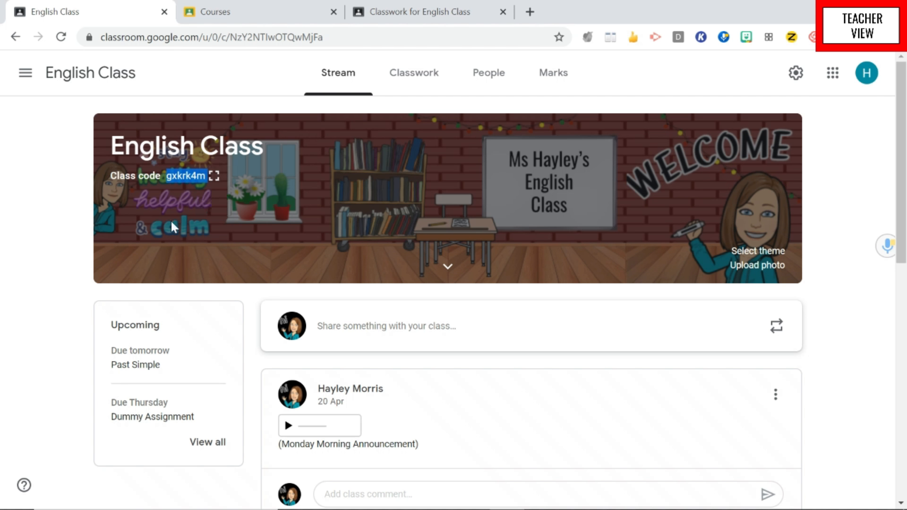
{"action": "mouse_move", "coordinate": [185, 189]}
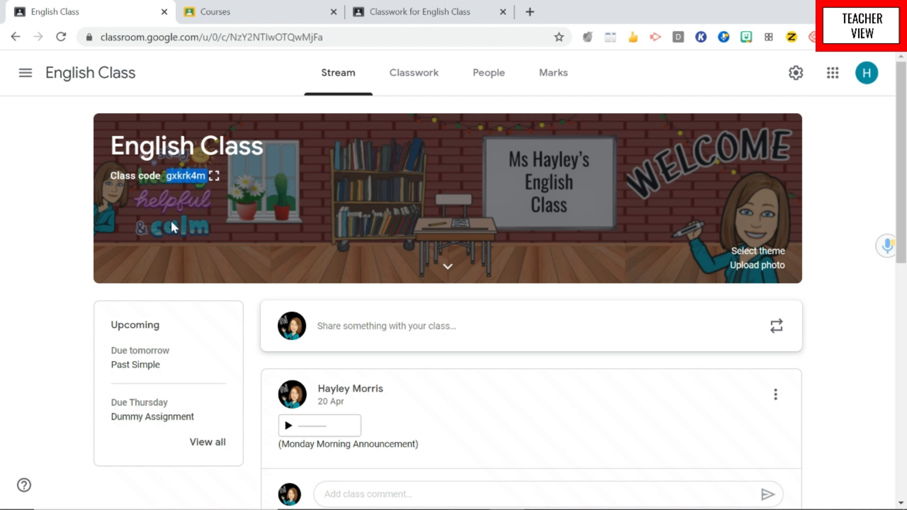
{"action": "mouse_move", "coordinate": [120, 229]}
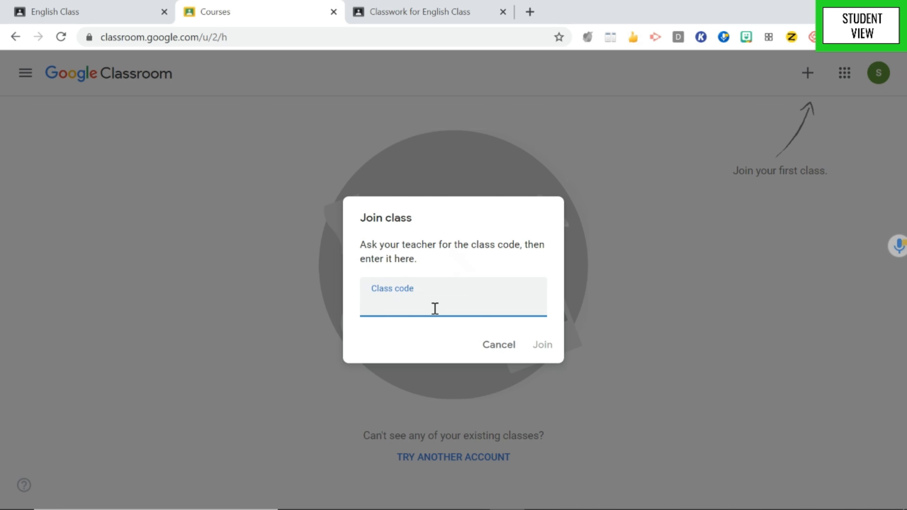
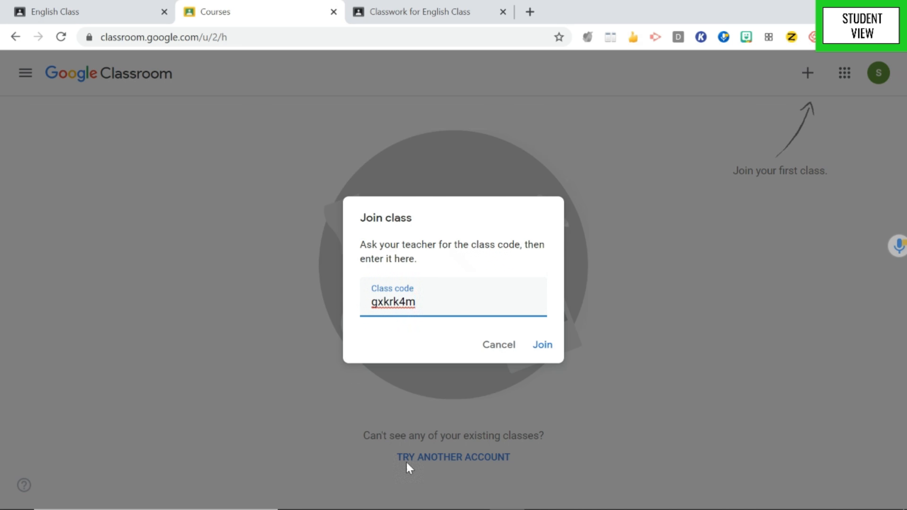
{"action": "left_click", "coordinate": [541, 343]}
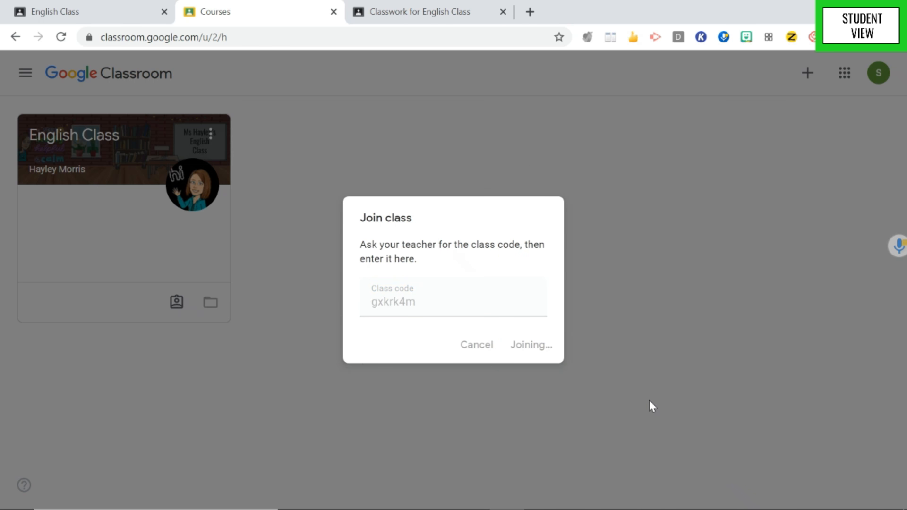
{"action": "left_click", "coordinate": [530, 344]}
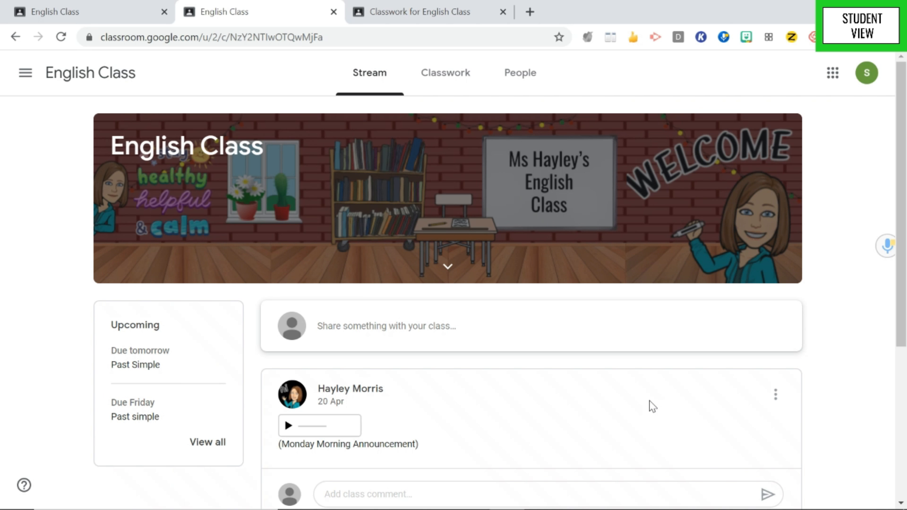
{"action": "mouse_move", "coordinate": [79, 213]}
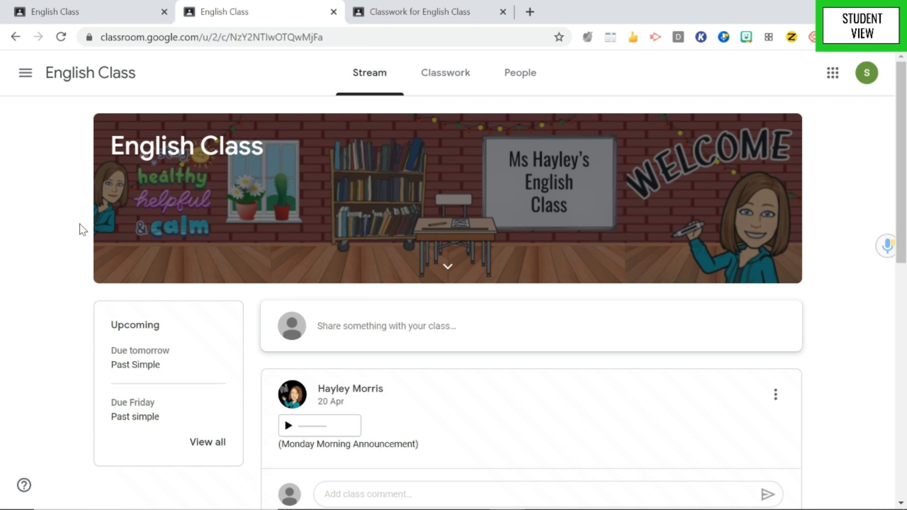
{"action": "mouse_move", "coordinate": [368, 81]}
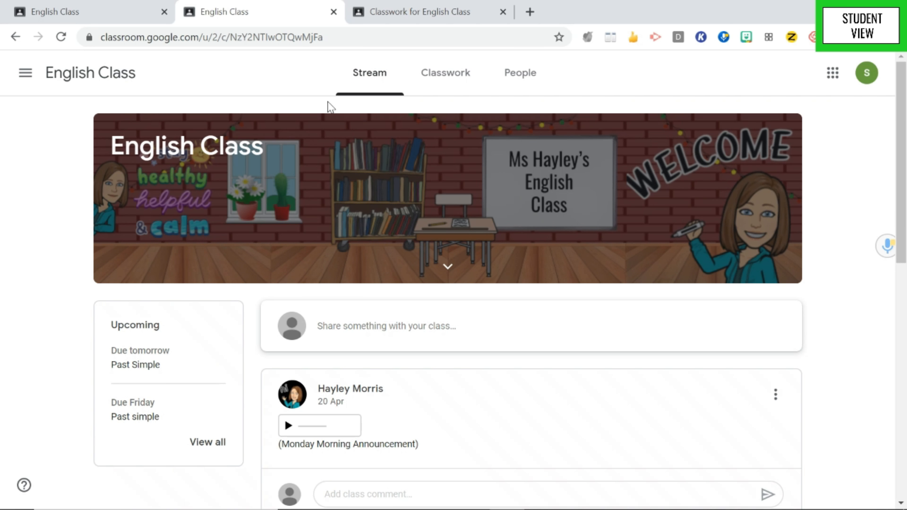
{"action": "mouse_move", "coordinate": [444, 73]}
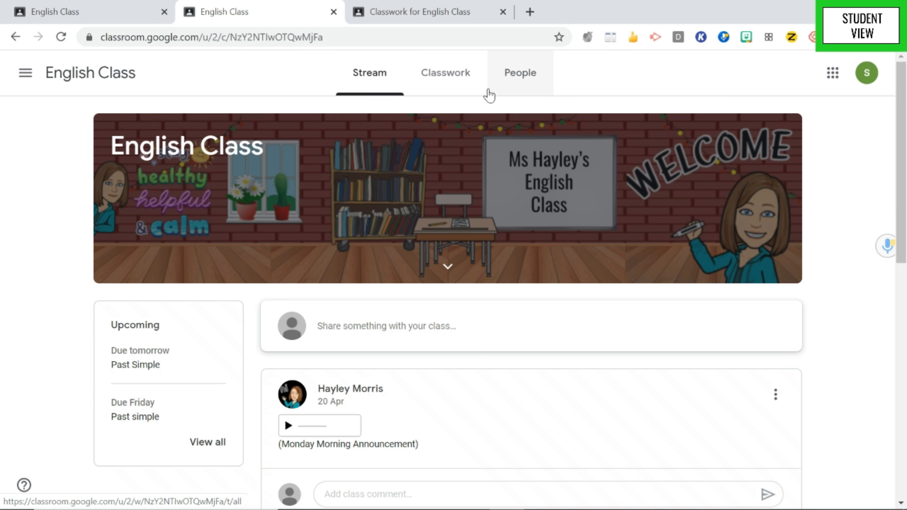
{"action": "mouse_move", "coordinate": [38, 314]}
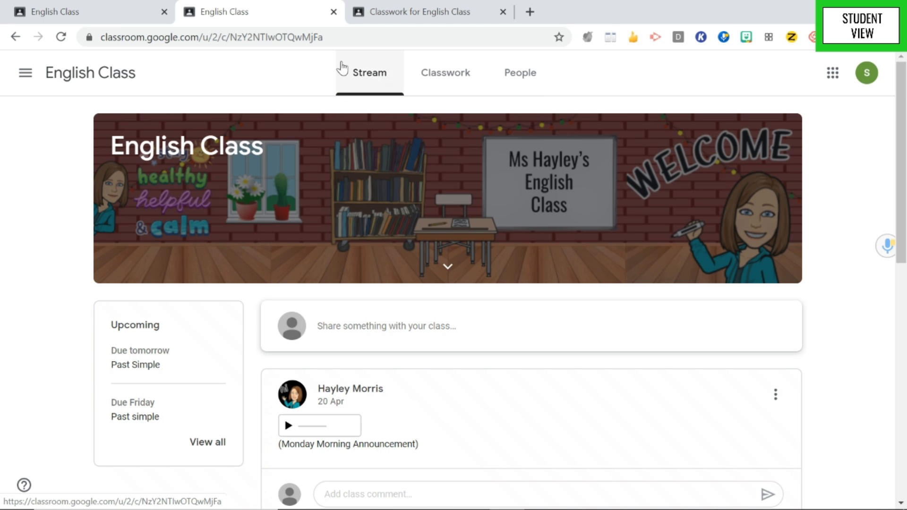
{"action": "scroll", "scroll_direction": "down", "scroll_amount": 3}
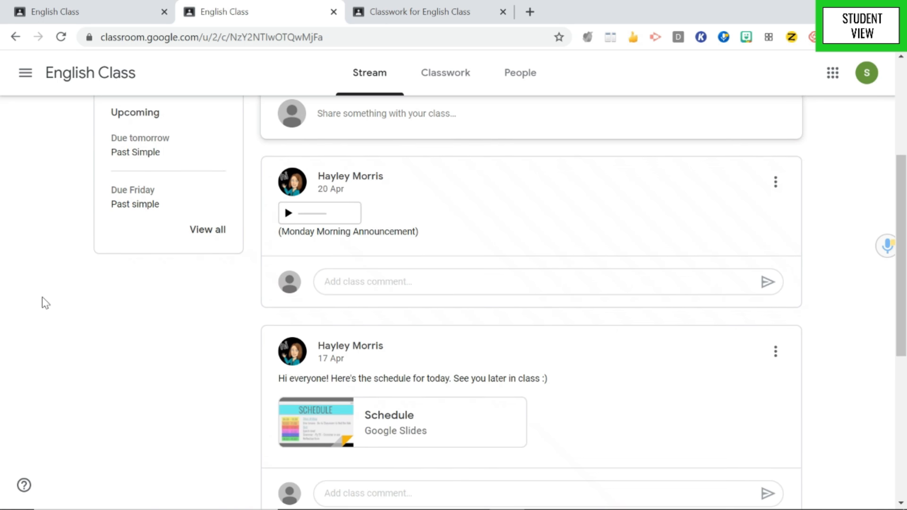
{"action": "mouse_move", "coordinate": [825, 248]}
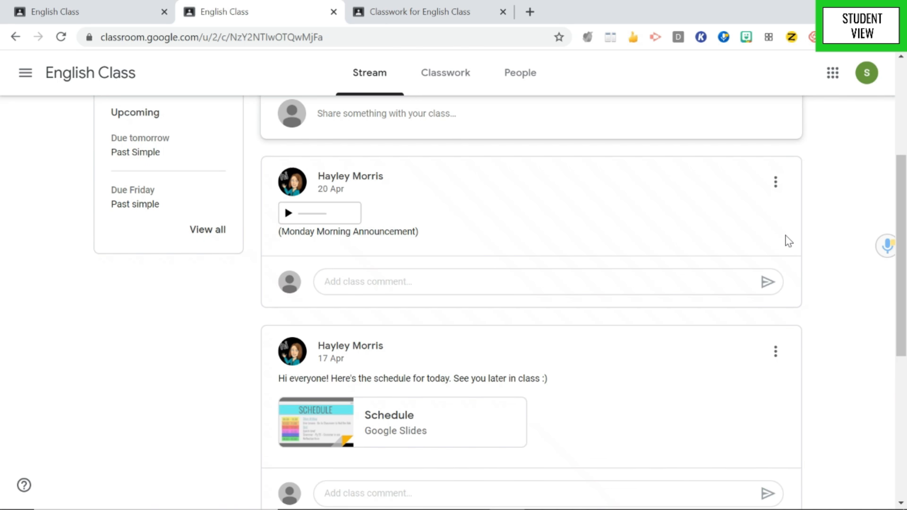
{"action": "mouse_move", "coordinate": [850, 251]}
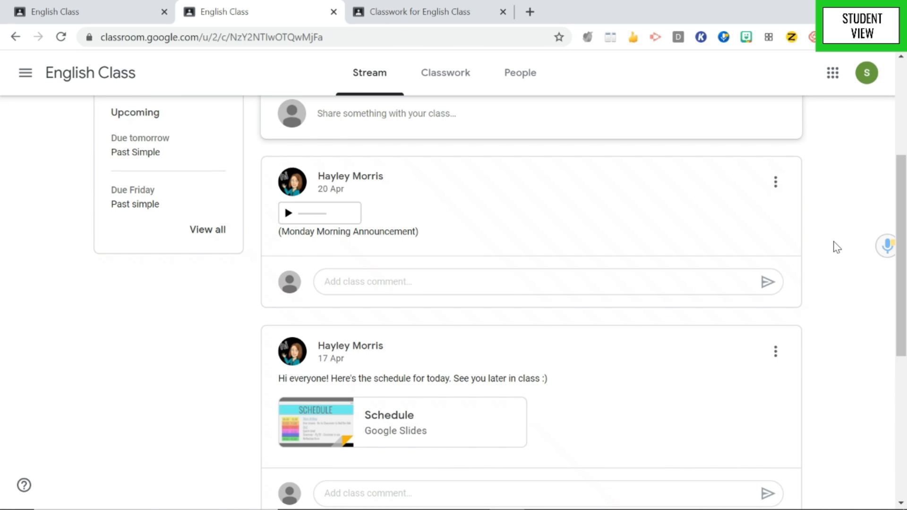
{"action": "scroll", "scroll_direction": "up", "scroll_amount": 3}
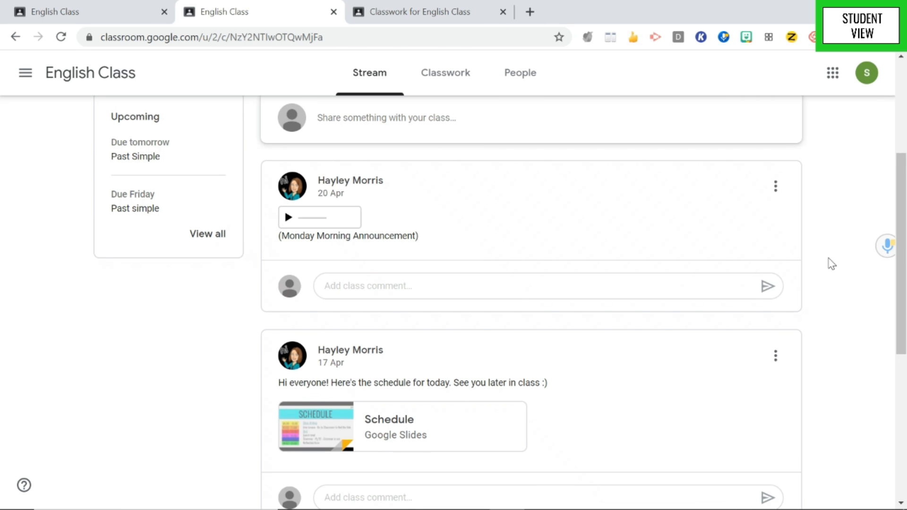
{"action": "scroll", "scroll_direction": "down", "scroll_amount": 3}
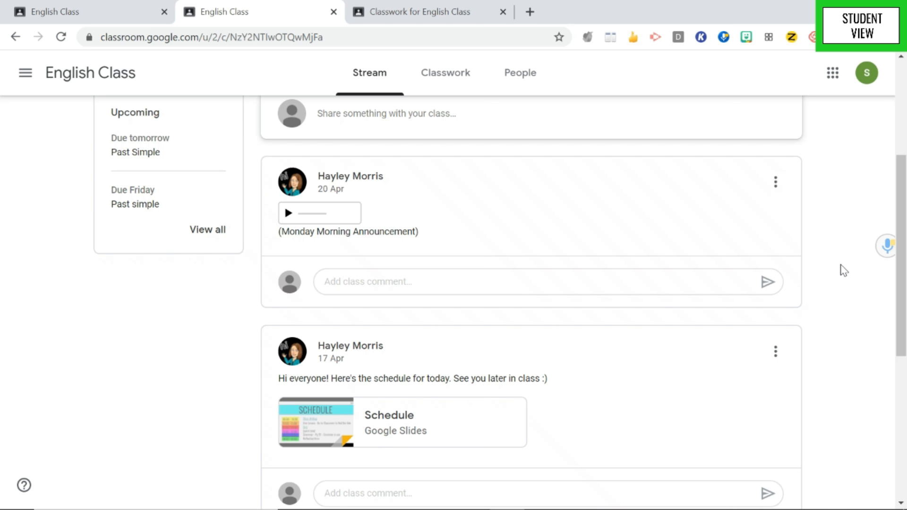
{"action": "scroll", "scroll_direction": "down", "scroll_amount": 3}
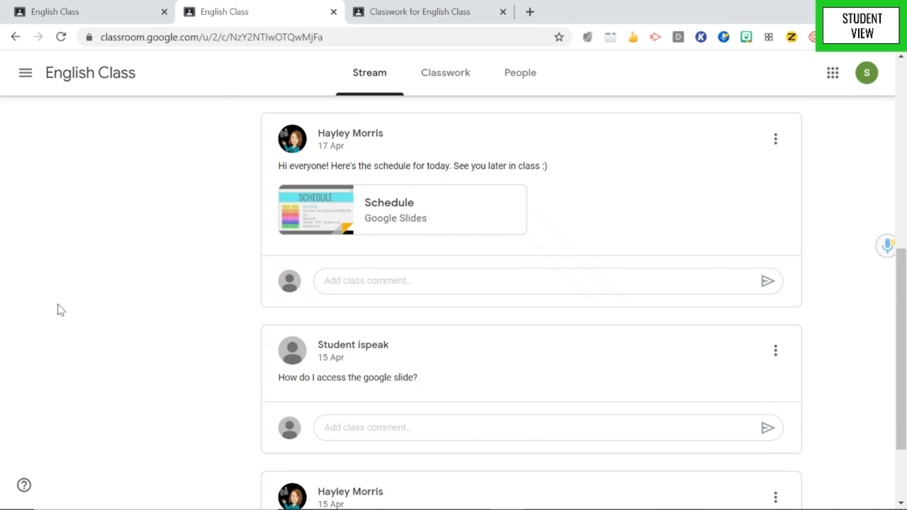
{"action": "mouse_move", "coordinate": [397, 224]}
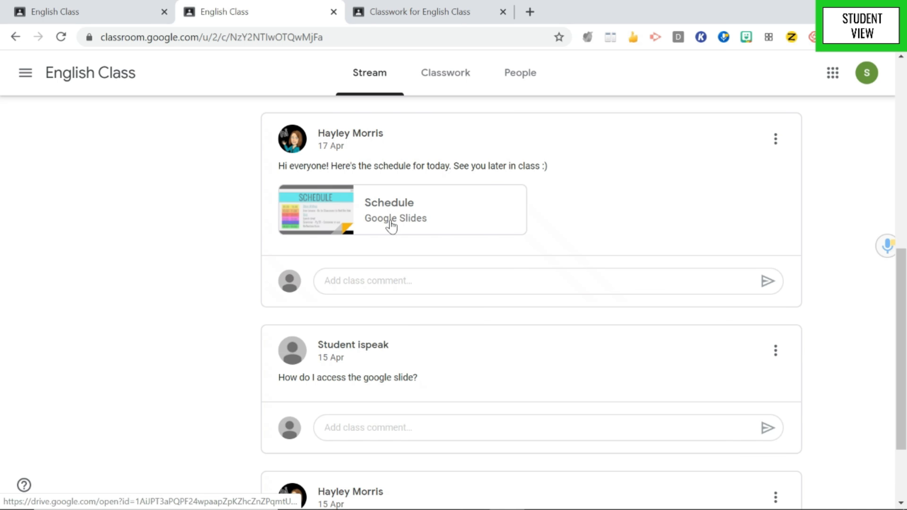
{"action": "mouse_move", "coordinate": [323, 218]}
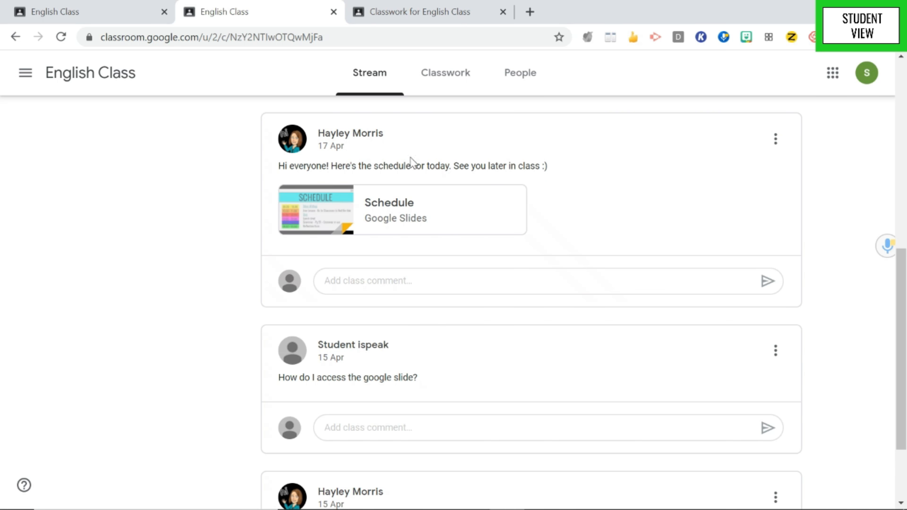
Step: View the teacher's Schedule presentation, then return to the English Class stream
{"action": "left_click", "coordinate": [323, 218]}
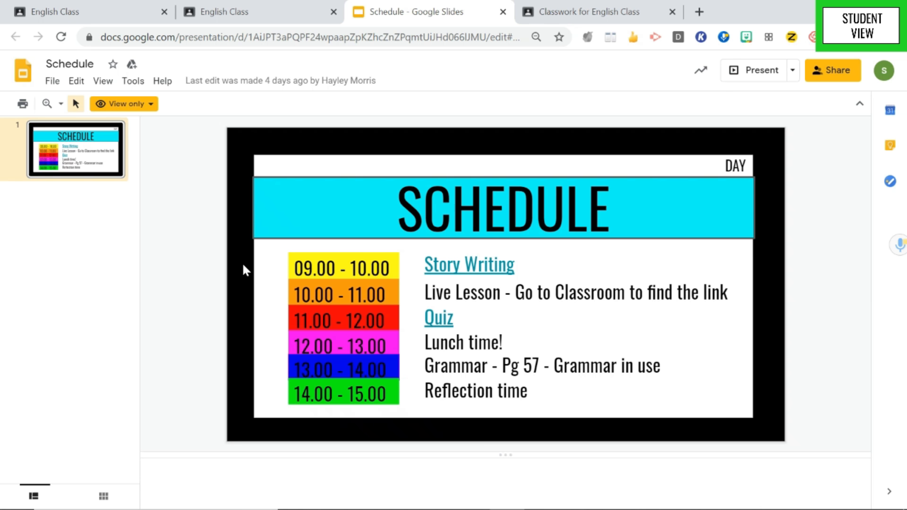
{"action": "mouse_move", "coordinate": [23, 71]}
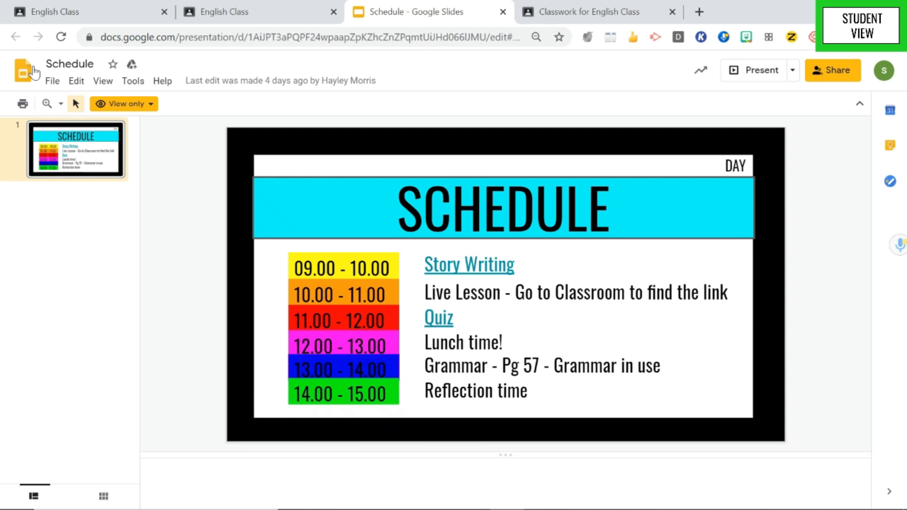
{"action": "mouse_move", "coordinate": [207, 276]}
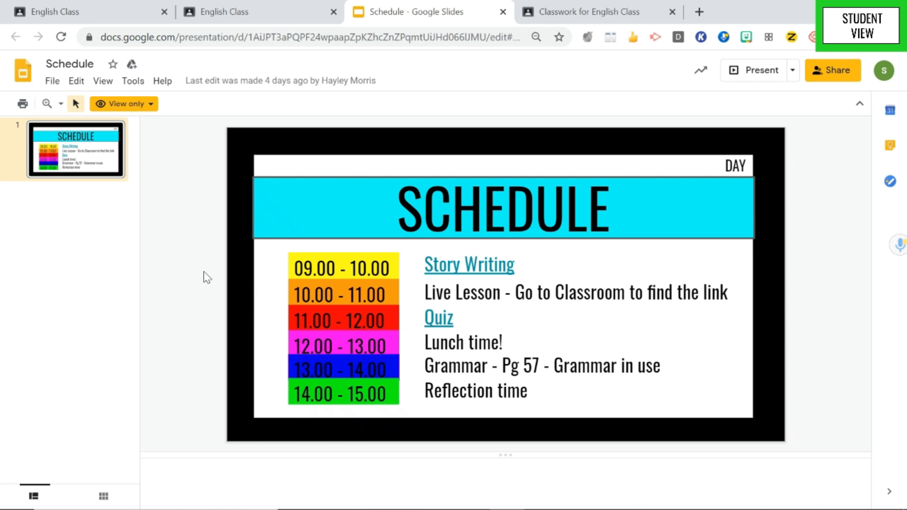
{"action": "mouse_move", "coordinate": [221, 32]}
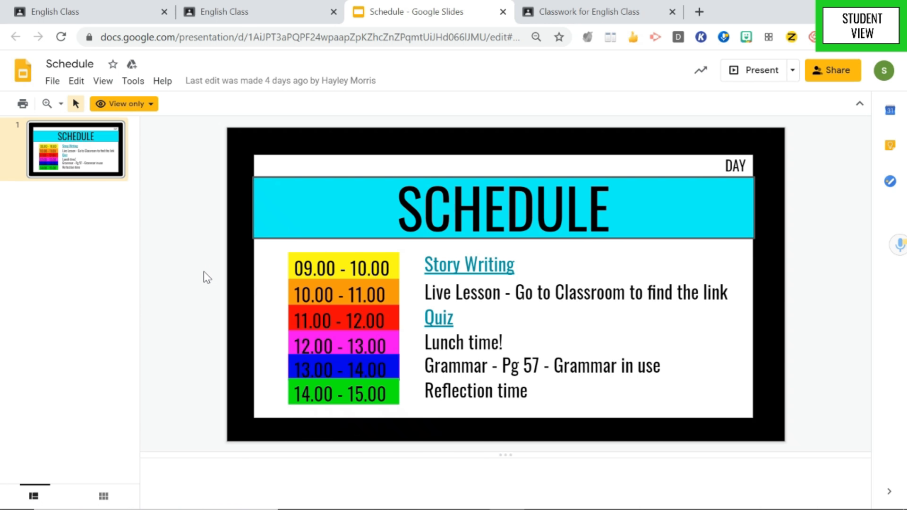
{"action": "left_click", "coordinate": [259, 11]}
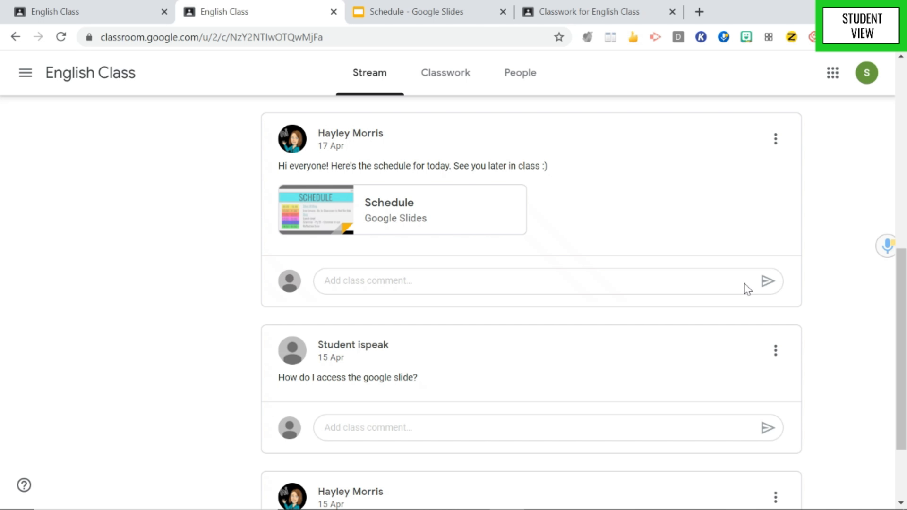
{"action": "mouse_move", "coordinate": [409, 204]}
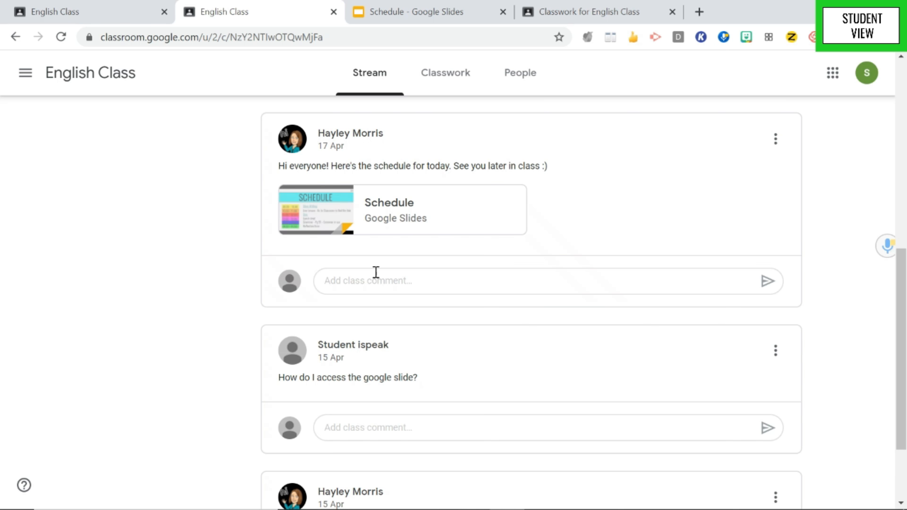
Step: Post the class comment "Thanks, I'll look at it now!" under the Schedule announcement
{"action": "type", "text": "T"}
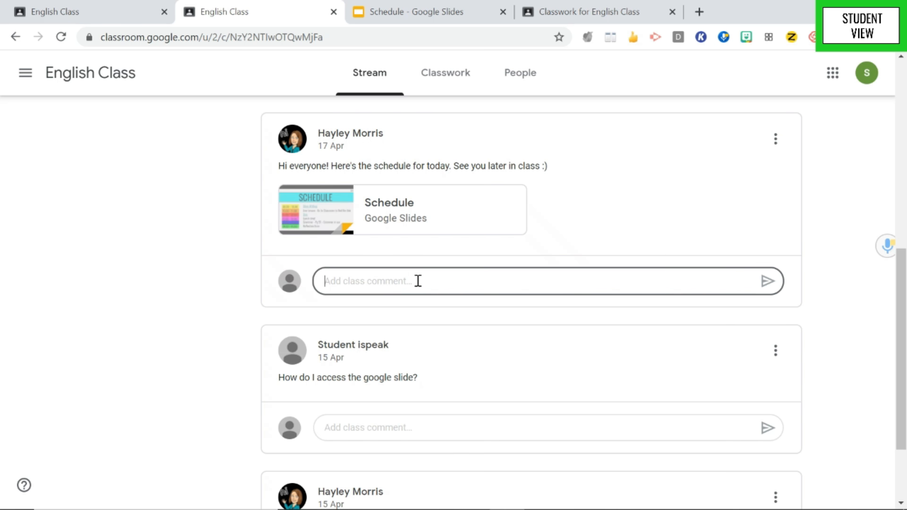
{"action": "type", "text": "hanks, I'll look"}
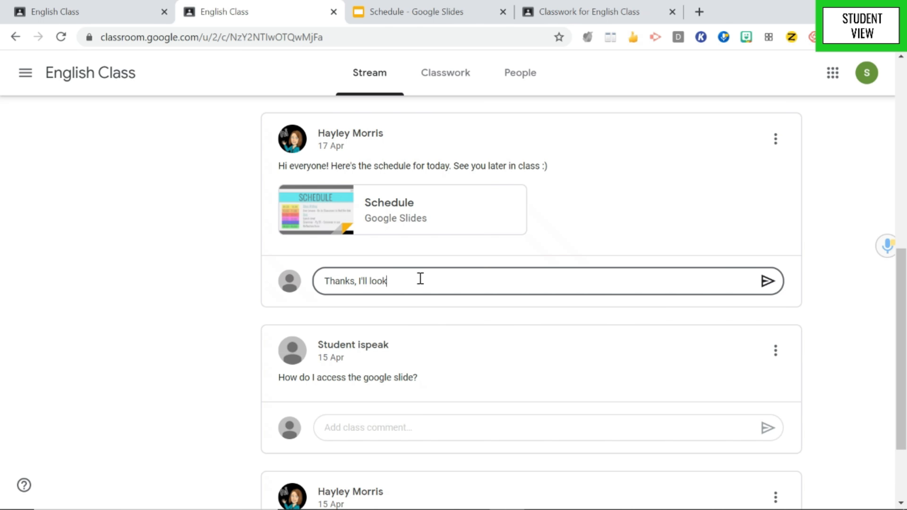
{"action": "left_click", "coordinate": [767, 282]}
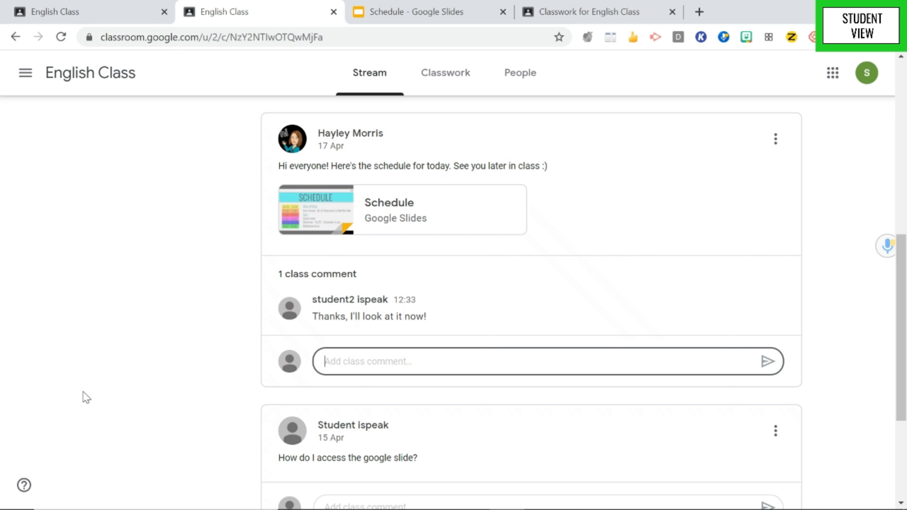
{"action": "mouse_move", "coordinate": [267, 377]}
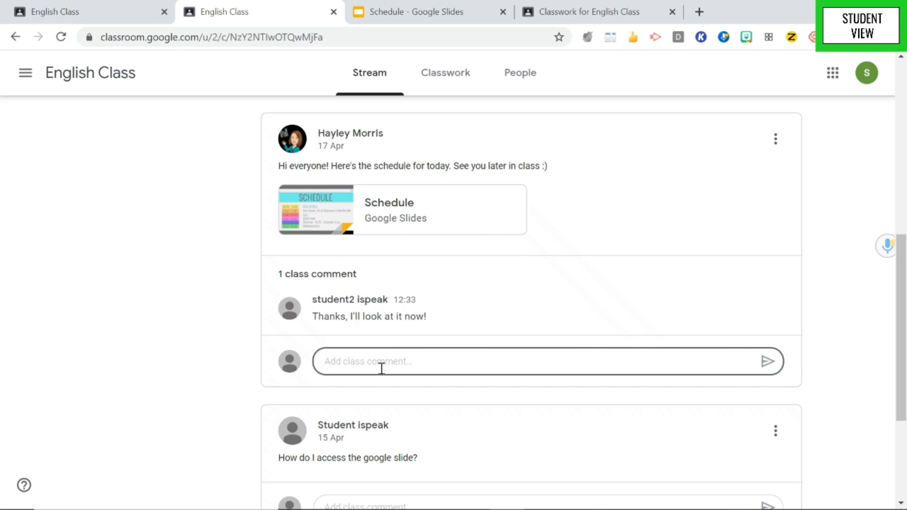
{"action": "mouse_move", "coordinate": [203, 347]}
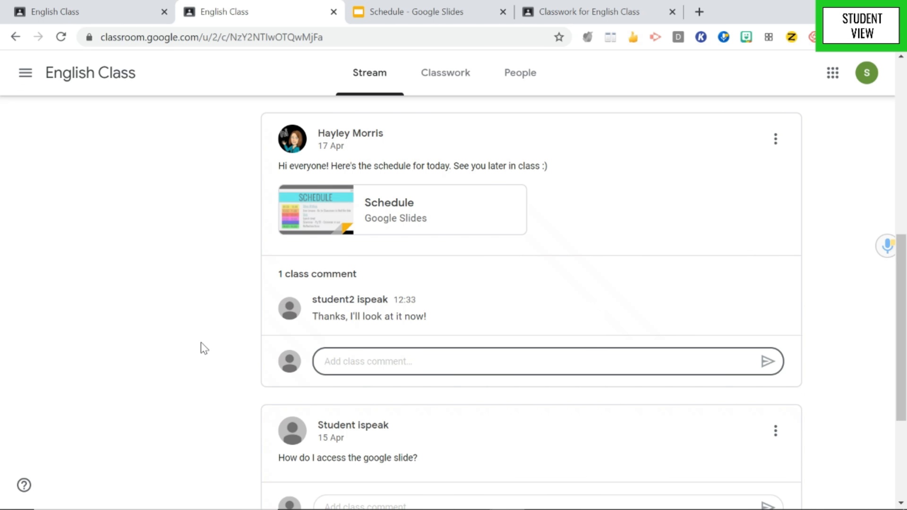
Step: Post "Is anyone else struggling with the essay?" to the class stream
{"action": "scroll", "scroll_direction": "up", "scroll_amount": 3}
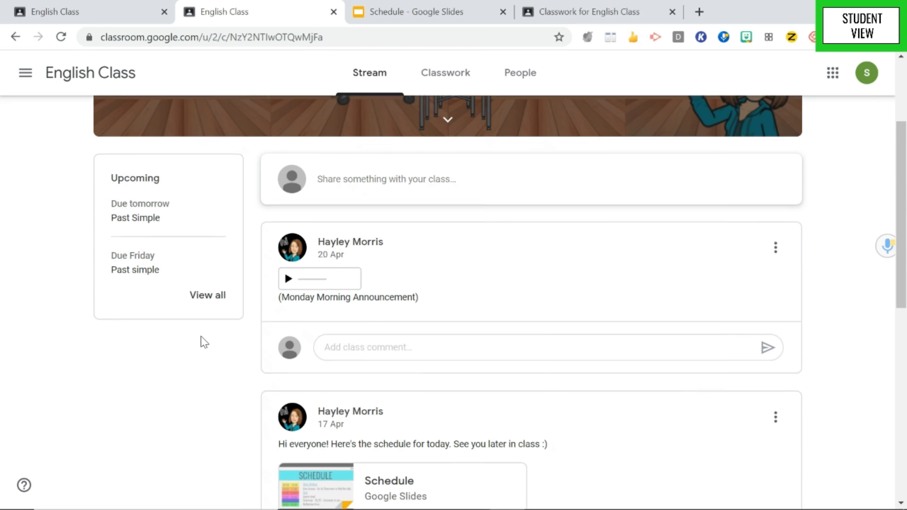
{"action": "scroll", "scroll_direction": "up", "scroll_amount": 3}
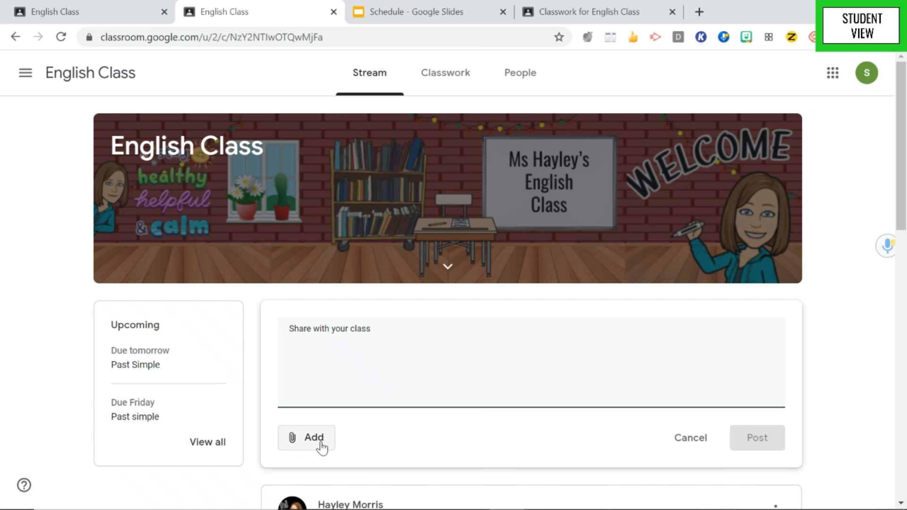
{"action": "mouse_move", "coordinate": [340, 449]}
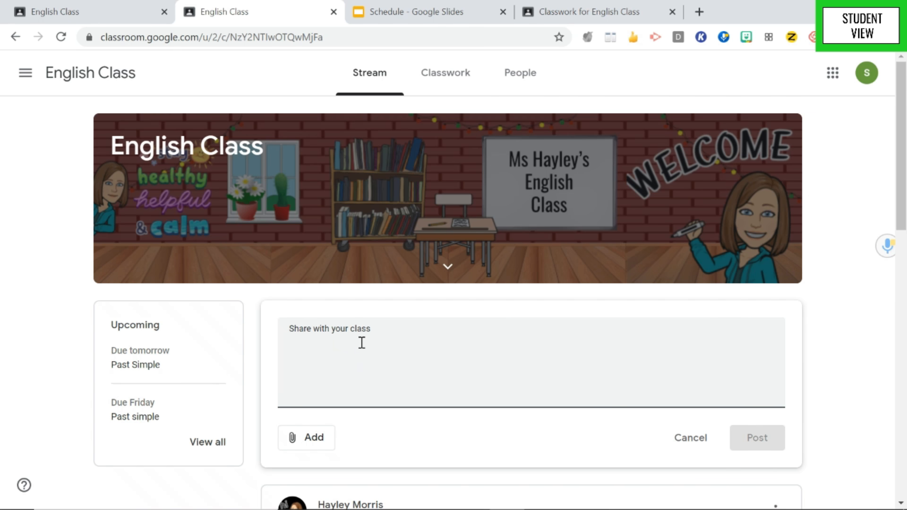
{"action": "mouse_move", "coordinate": [369, 365]}
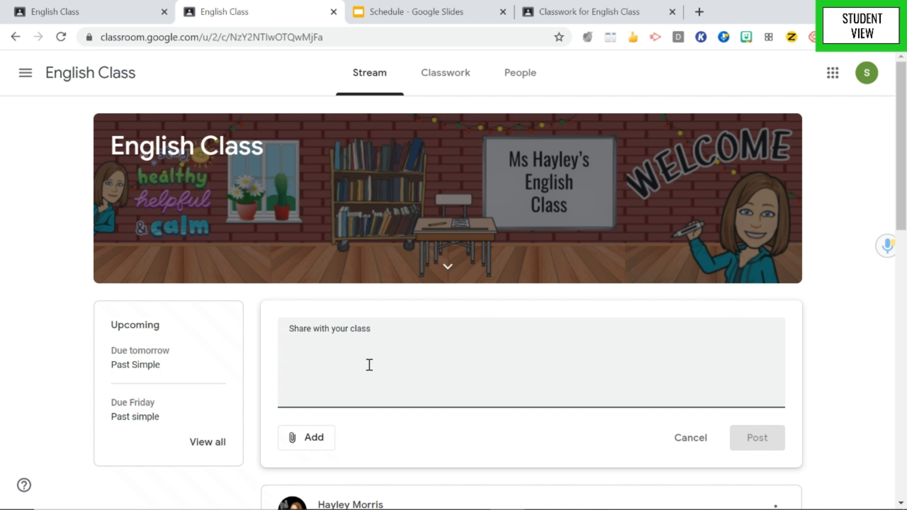
{"action": "type", "text": "Is anyone else s"}
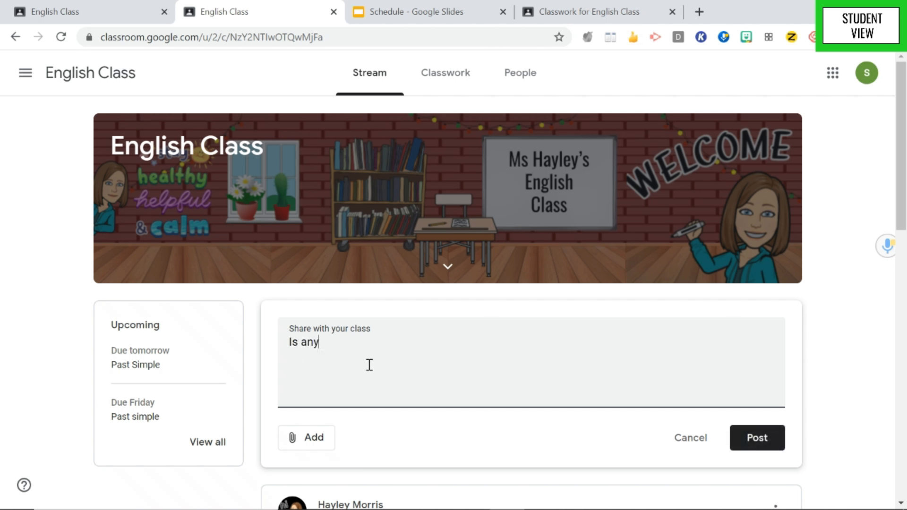
{"action": "type", "text": "truggling with  the essay"}
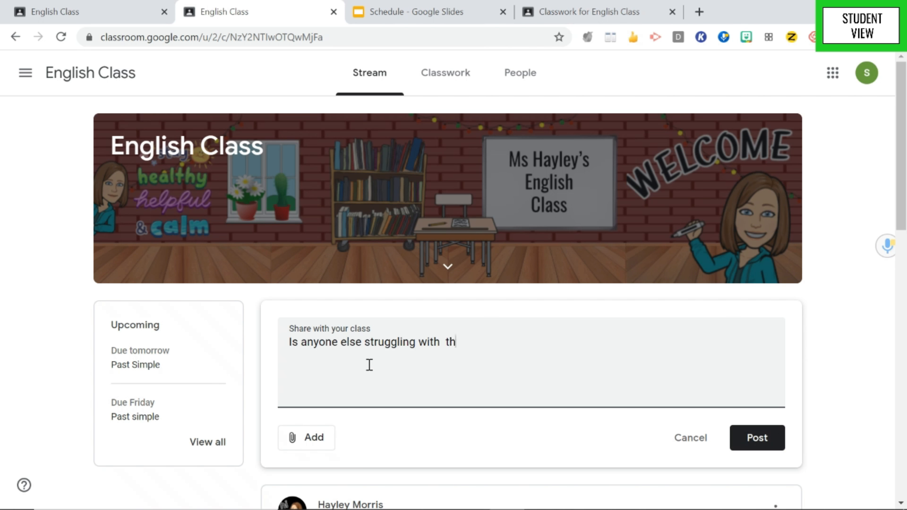
{"action": "left_click", "coordinate": [756, 437]}
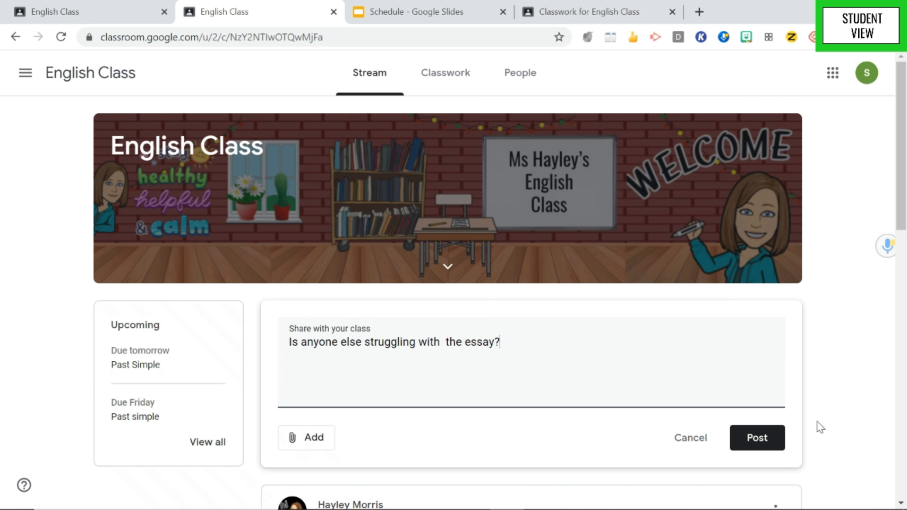
{"action": "left_click", "coordinate": [745, 438]}
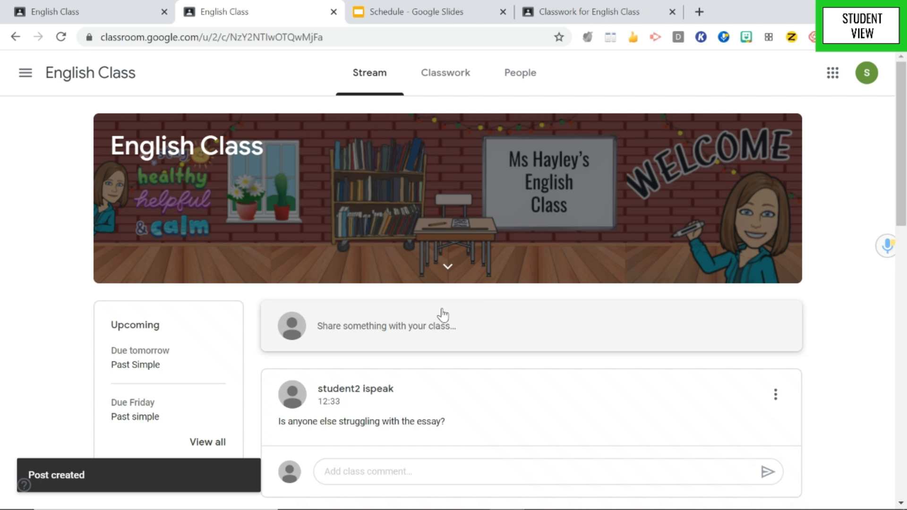
{"action": "mouse_move", "coordinate": [452, 104]}
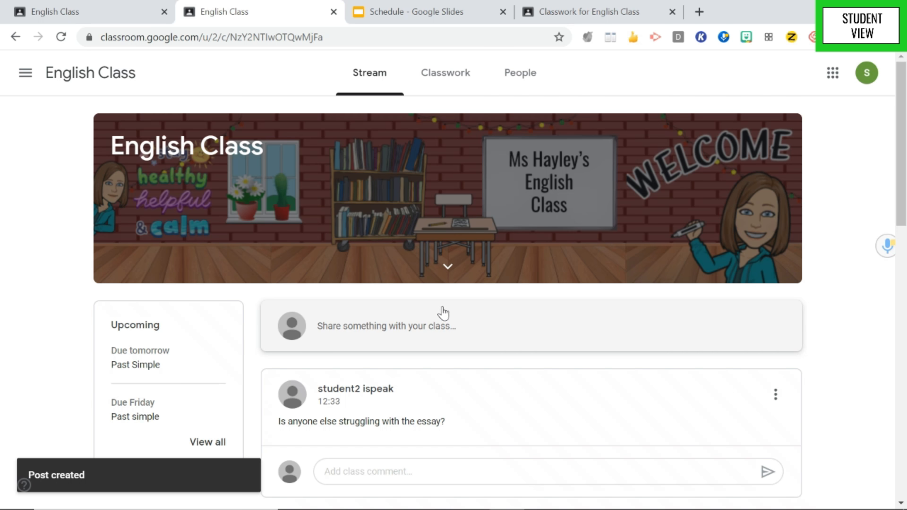
{"action": "mouse_move", "coordinate": [445, 73]}
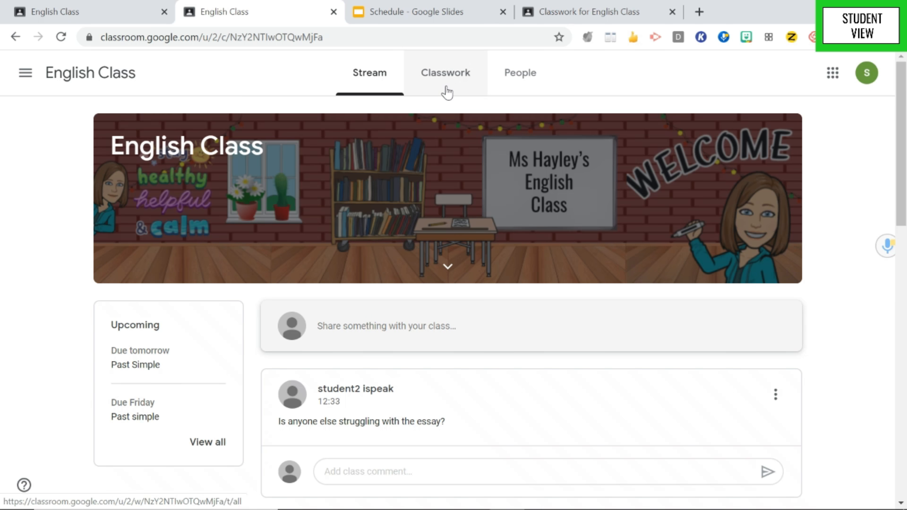
Step: Browse the Classwork page's assignments and materials grouped by topic
{"action": "left_click", "coordinate": [445, 73]}
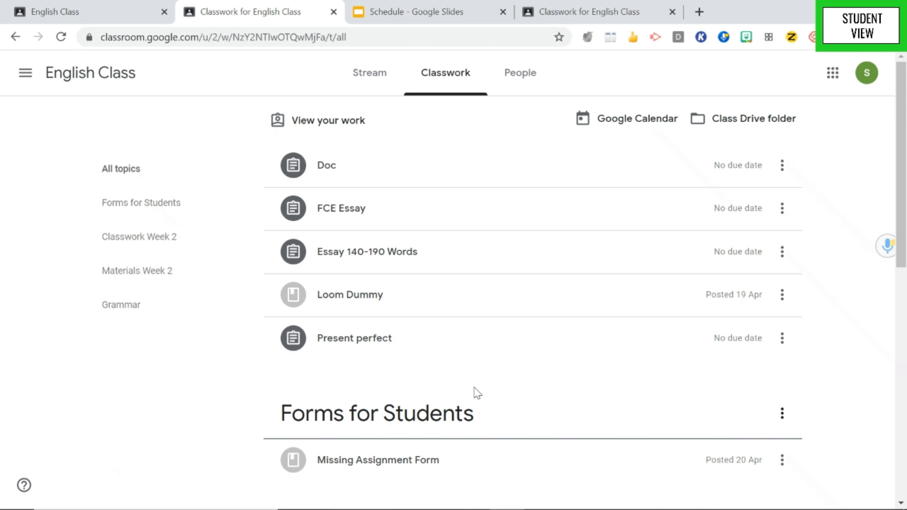
{"action": "scroll", "scroll_direction": "down", "scroll_amount": 3}
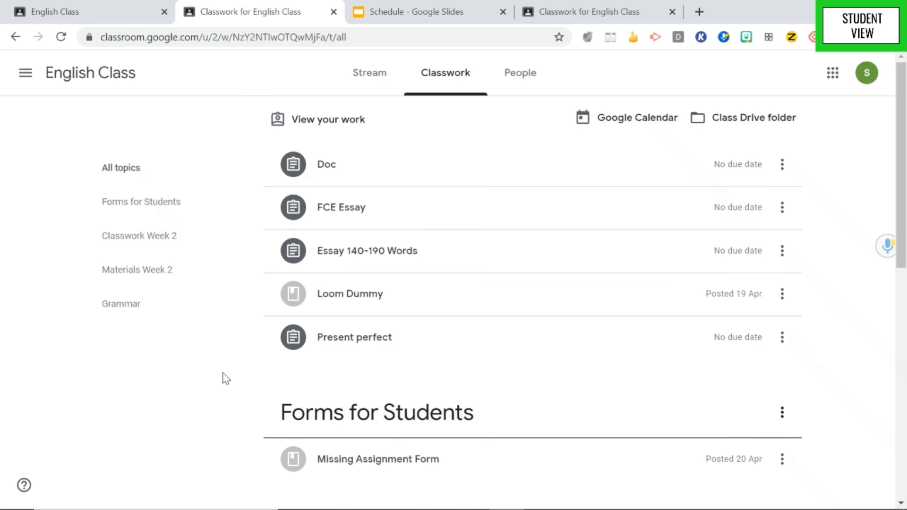
{"action": "scroll", "scroll_direction": "down", "scroll_amount": 3}
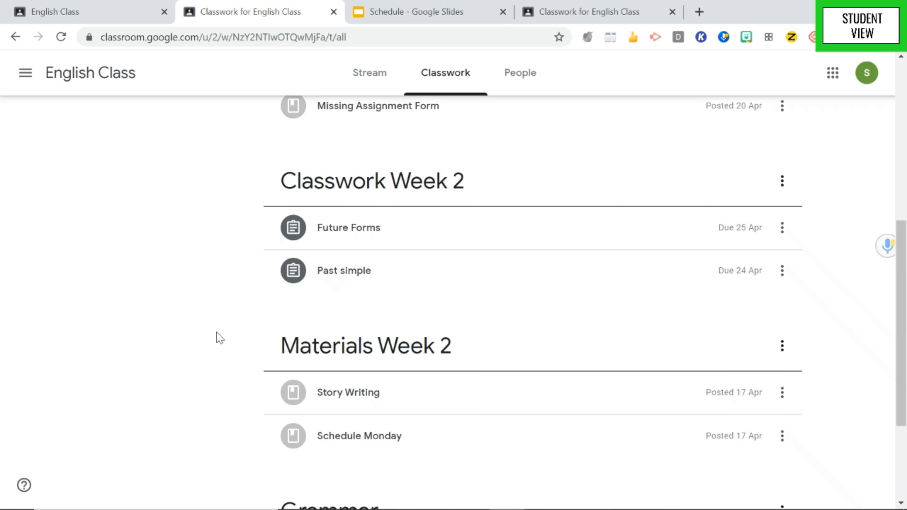
{"action": "mouse_move", "coordinate": [183, 171]}
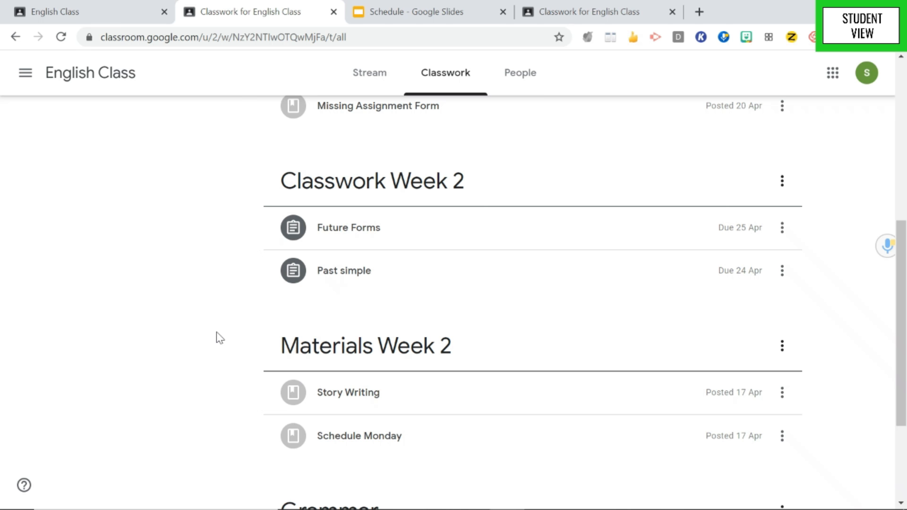
{"action": "mouse_move", "coordinate": [519, 274]}
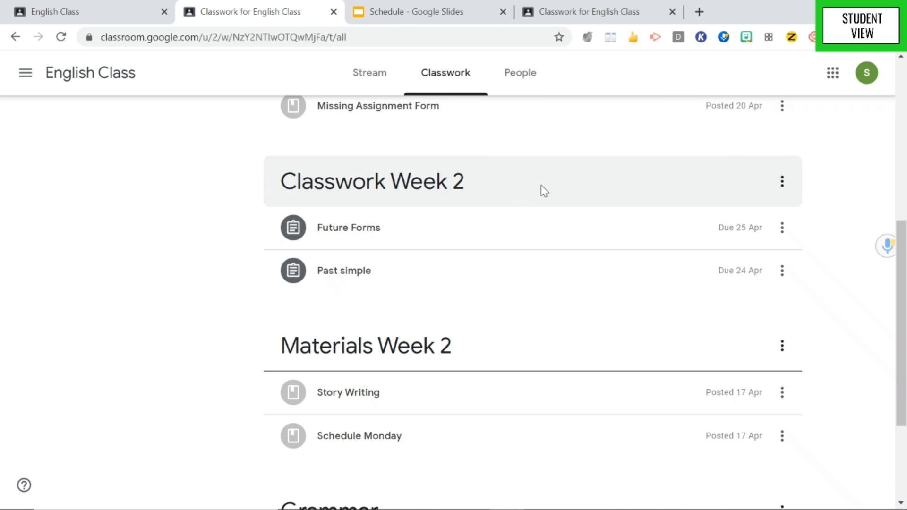
{"action": "mouse_move", "coordinate": [203, 246]}
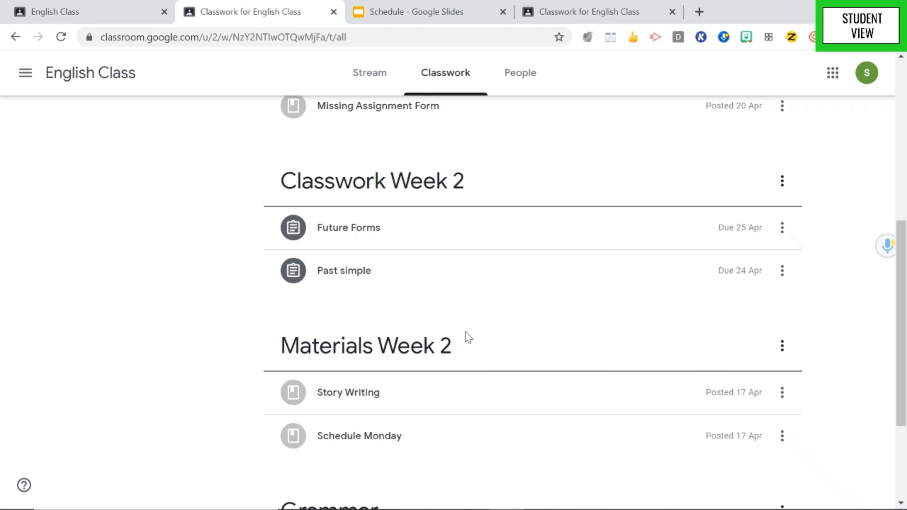
{"action": "mouse_move", "coordinate": [207, 330]}
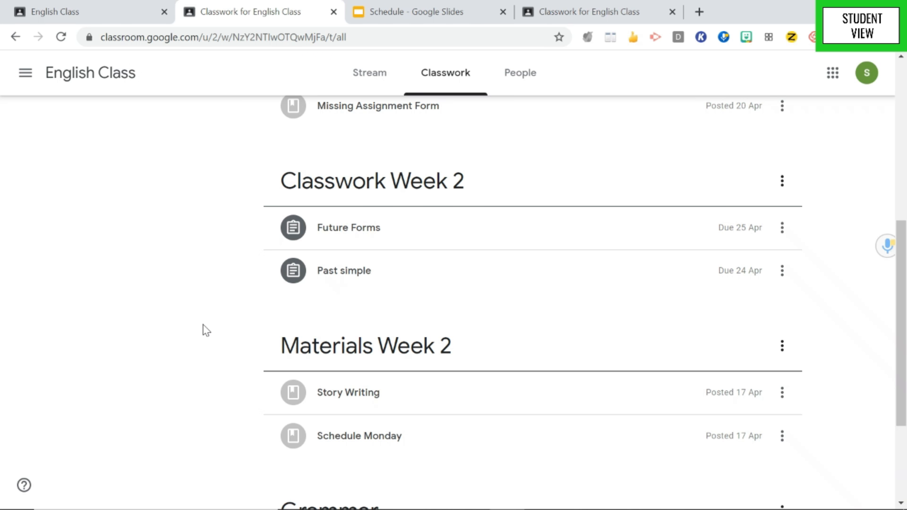
{"action": "scroll", "scroll_direction": "up", "scroll_amount": 3}
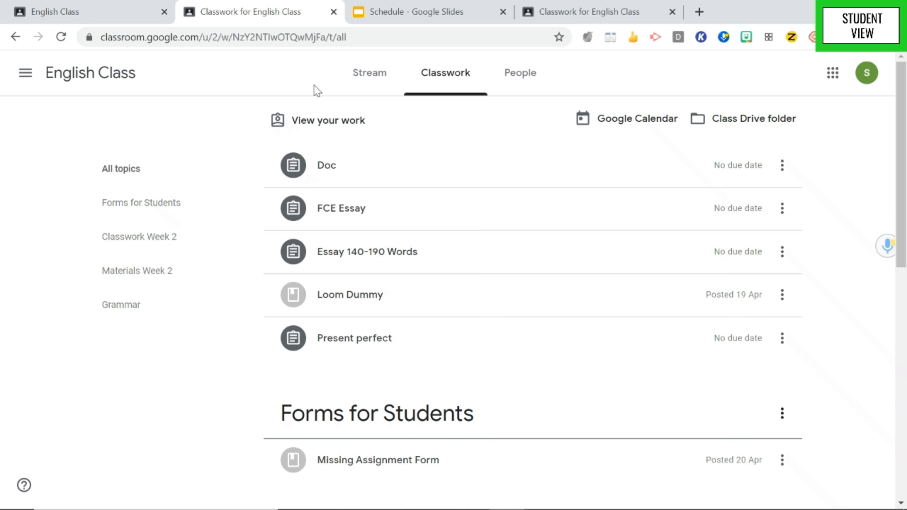
{"action": "mouse_move", "coordinate": [334, 126]}
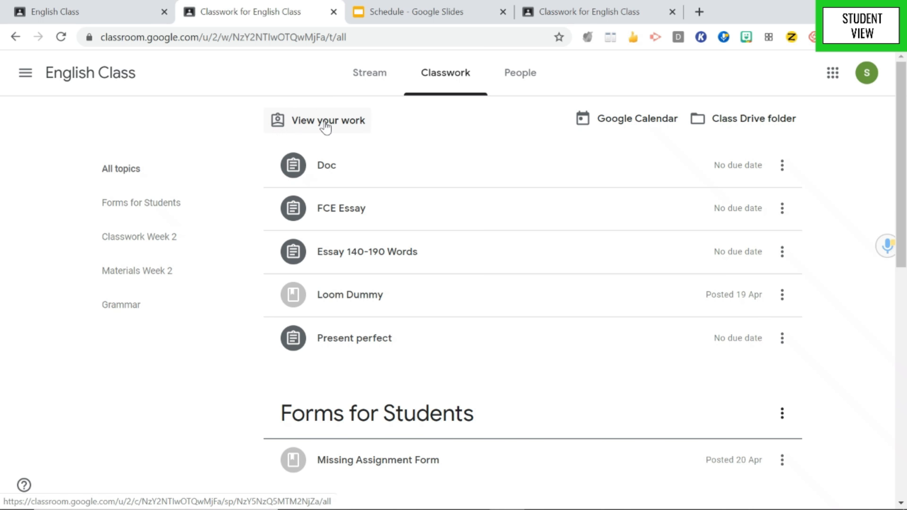
Step: View your own work overview and expand the graded Dummy Assignment's feedback
{"action": "left_click", "coordinate": [327, 120]}
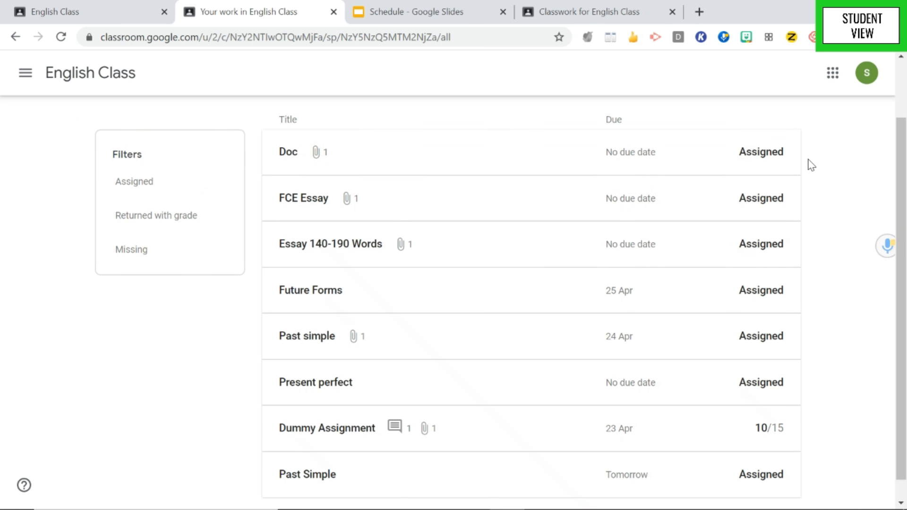
{"action": "mouse_move", "coordinate": [849, 155]}
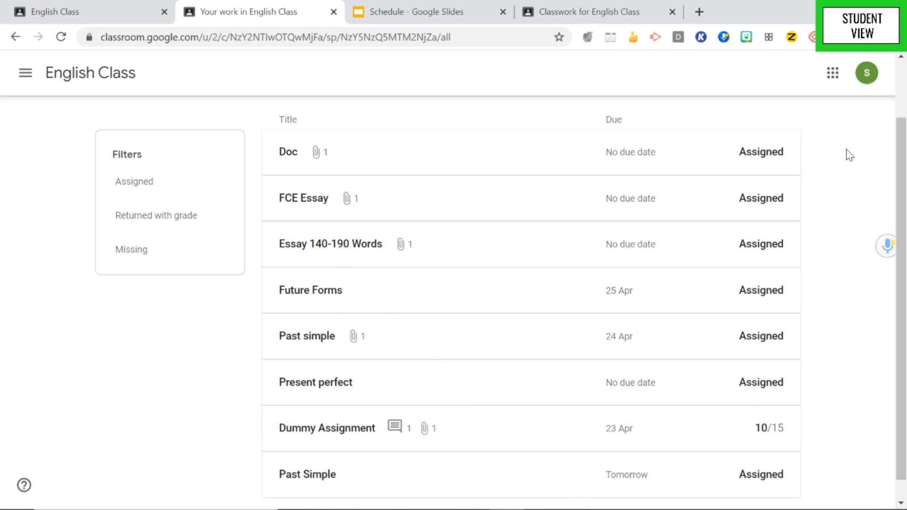
{"action": "scroll", "scroll_direction": "down", "scroll_amount": 3}
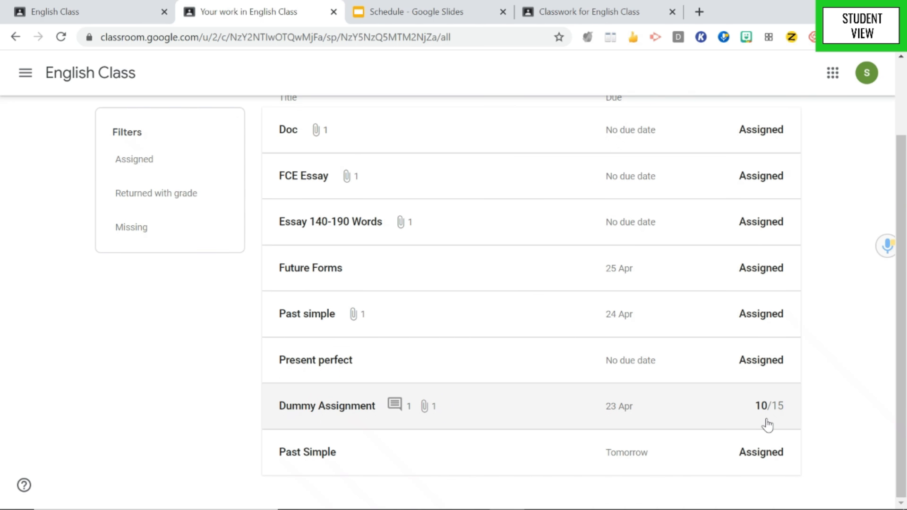
{"action": "mouse_move", "coordinate": [264, 413]}
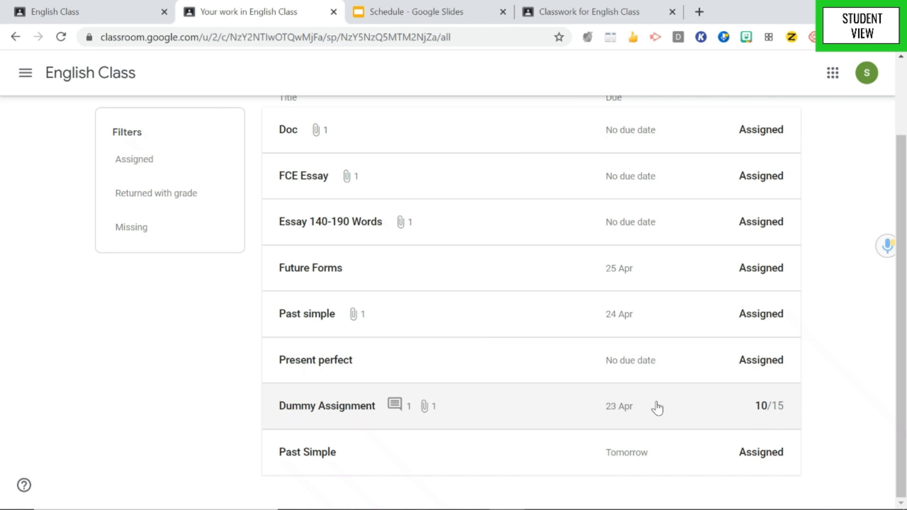
{"action": "mouse_move", "coordinate": [688, 414]}
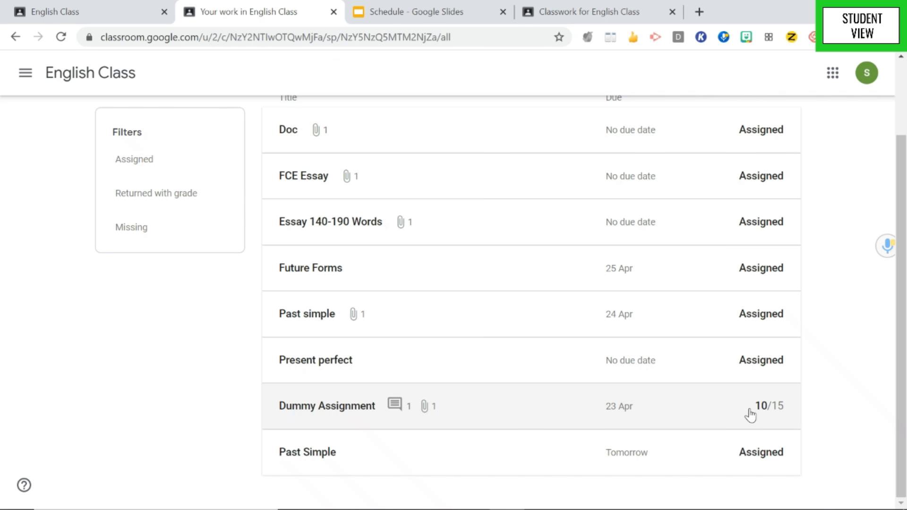
{"action": "left_click", "coordinate": [327, 405]}
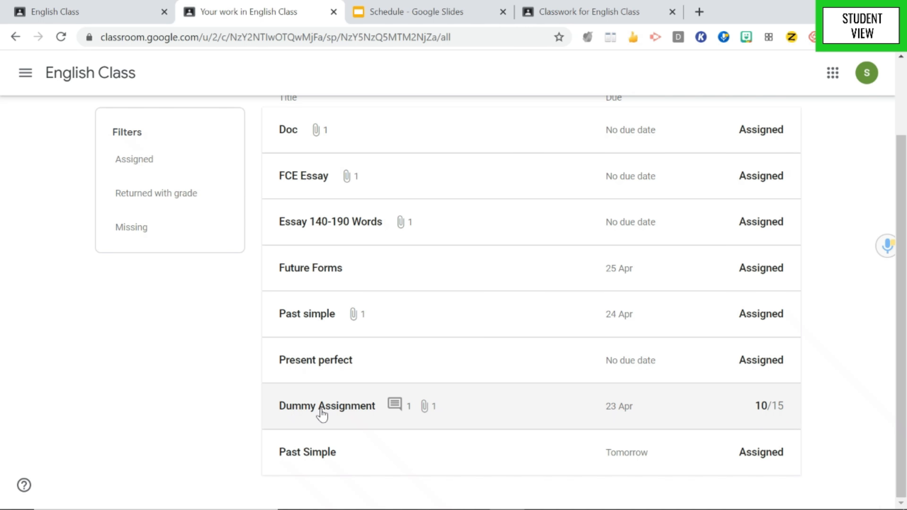
Step: Open the returned dummycomplete document in Google Docs
{"action": "scroll", "scroll_direction": "down", "scroll_amount": 3}
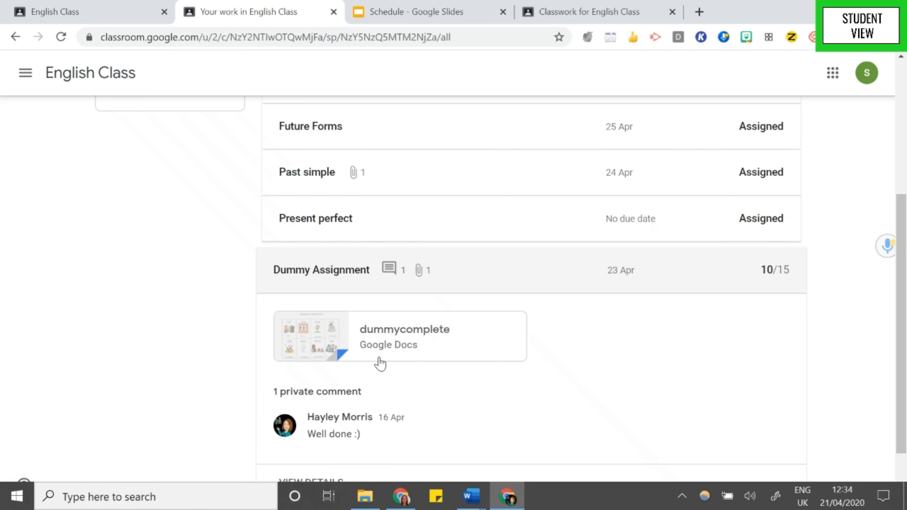
{"action": "scroll", "scroll_direction": "down", "scroll_amount": 3}
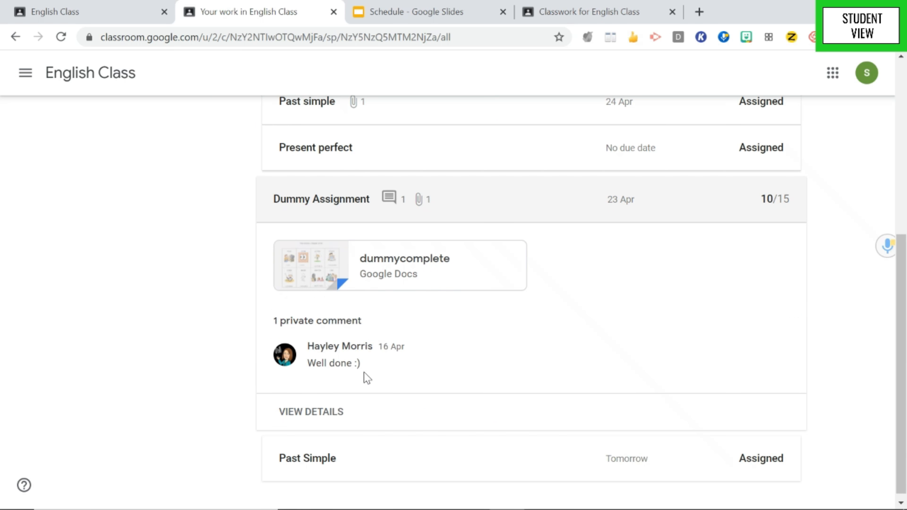
{"action": "left_click", "coordinate": [399, 265]}
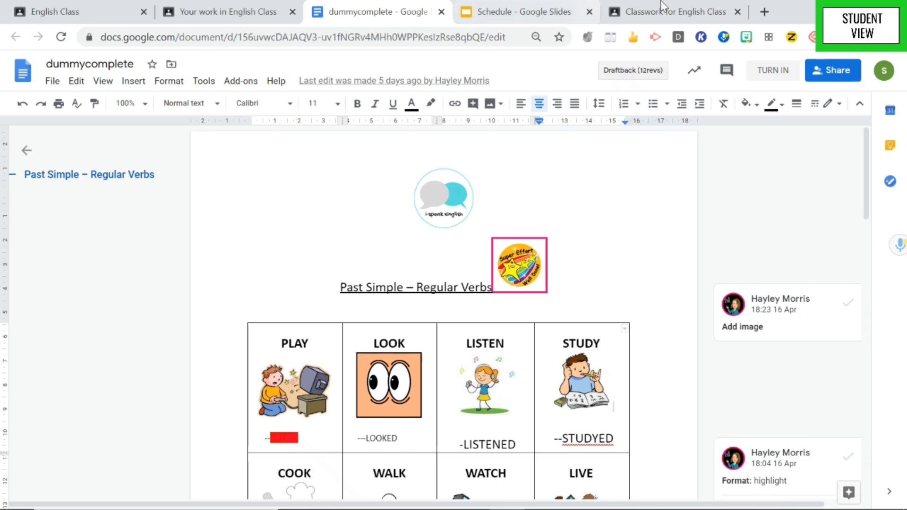
Step: Close dummycomplete, expand FCE Essay and open its attached document
{"action": "left_click", "coordinate": [442, 12]}
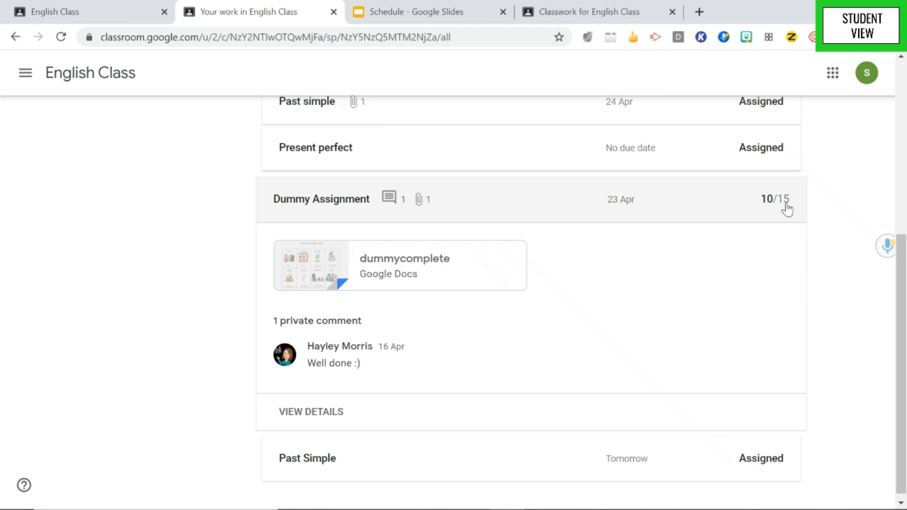
{"action": "mouse_move", "coordinate": [893, 213]}
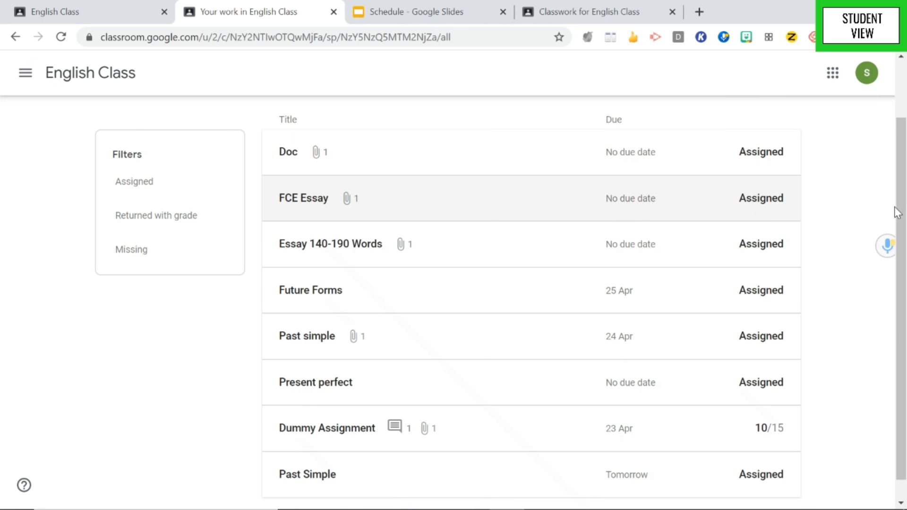
{"action": "mouse_move", "coordinate": [355, 197]}
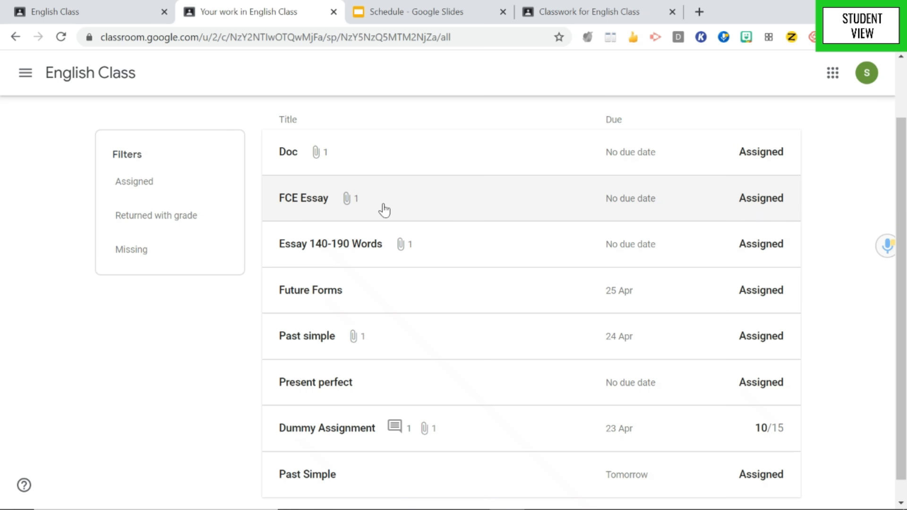
{"action": "left_click", "coordinate": [303, 197]}
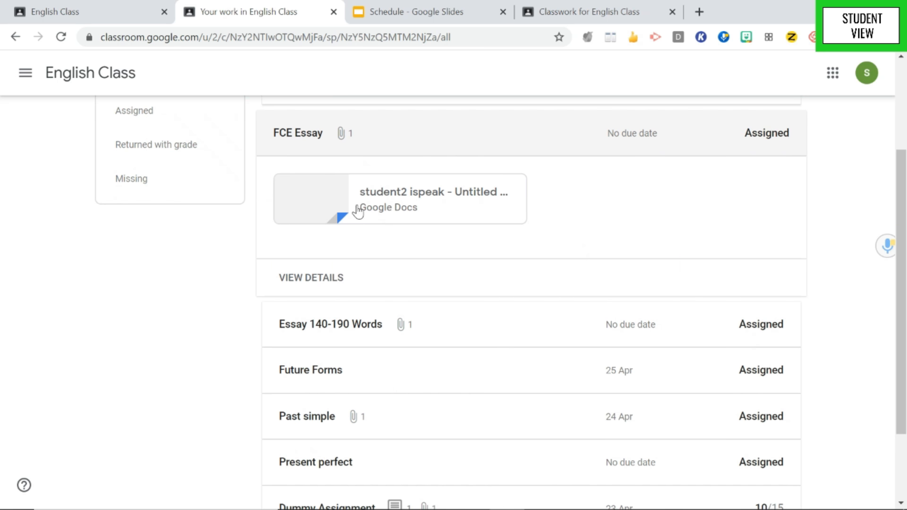
{"action": "mouse_move", "coordinate": [401, 207]}
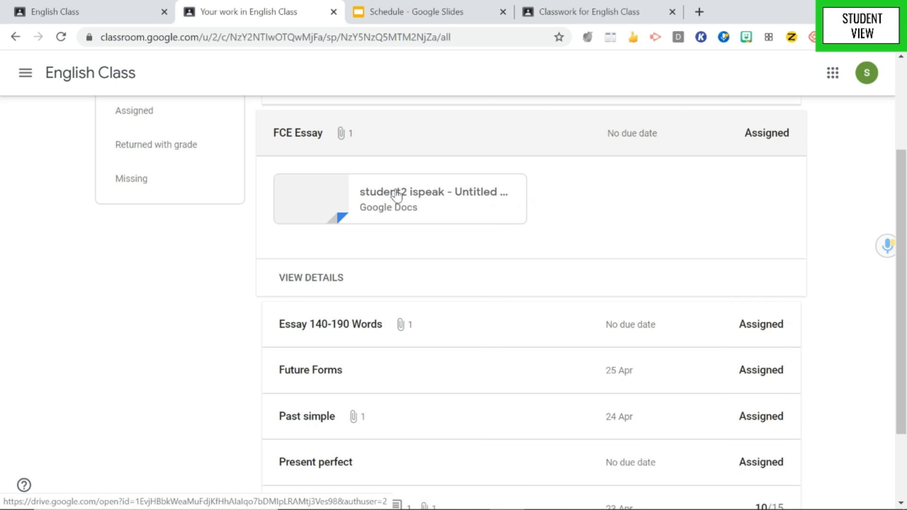
{"action": "mouse_move", "coordinate": [375, 199]}
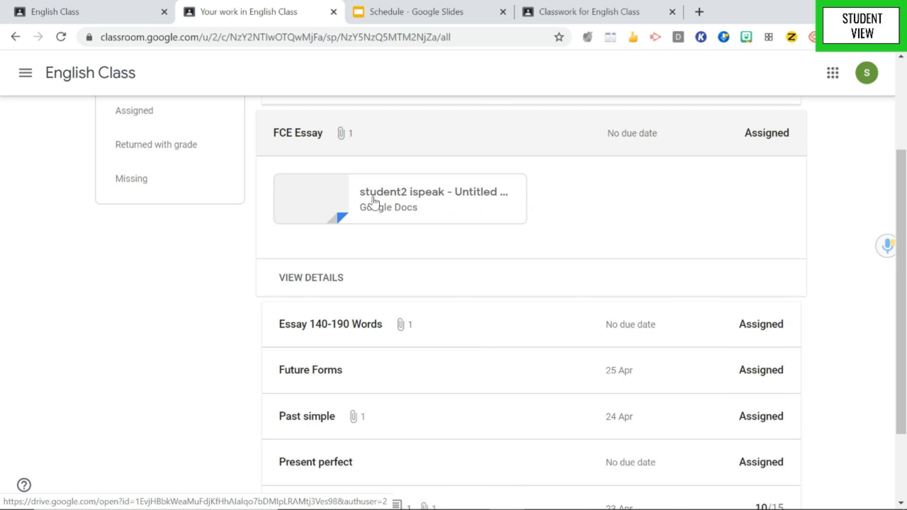
{"action": "left_click", "coordinate": [430, 192]}
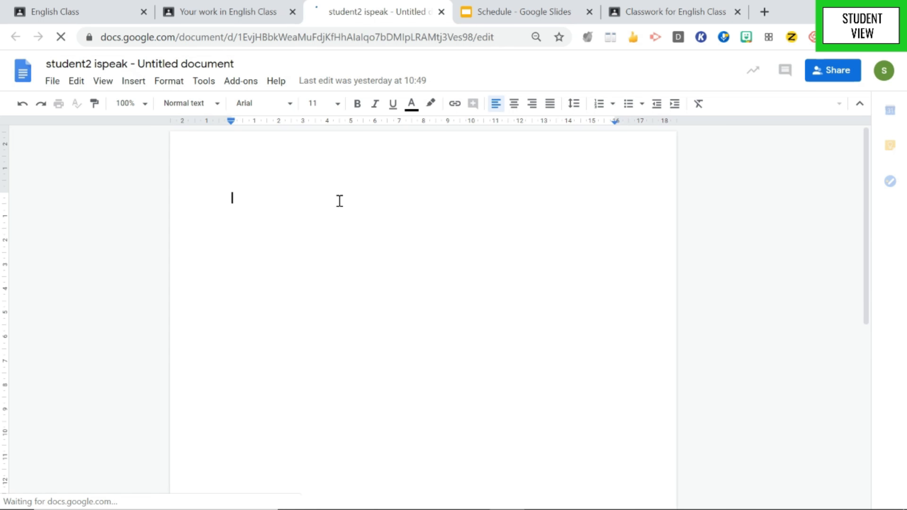
Step: Type test text "dhglak" in the FCE Essay doc, delete it, and close the doc
{"action": "type", "text": "dhglaksjh;asoihasjc"}
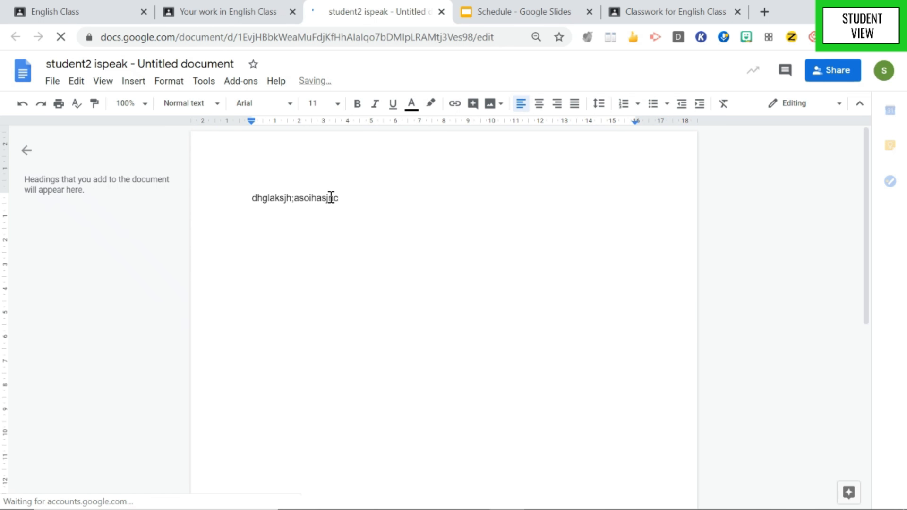
{"action": "key", "text": "Backspace"}
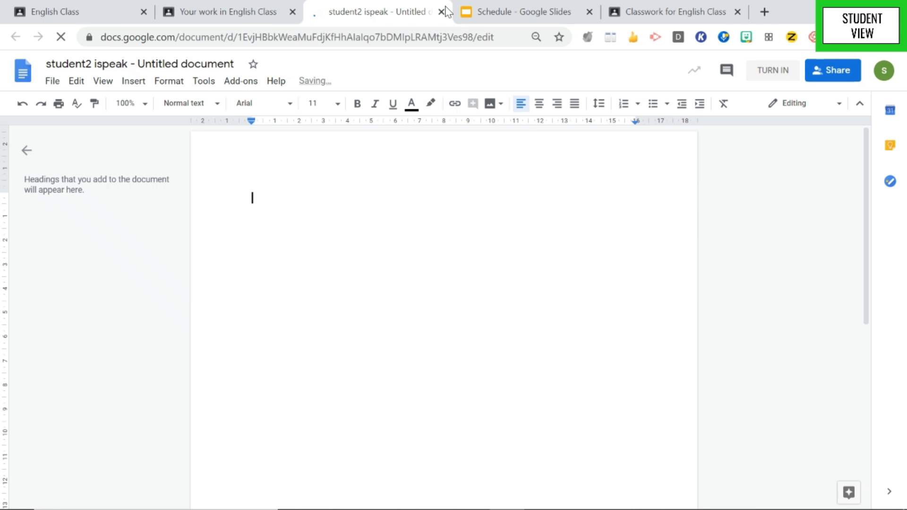
{"action": "left_click", "coordinate": [442, 11]}
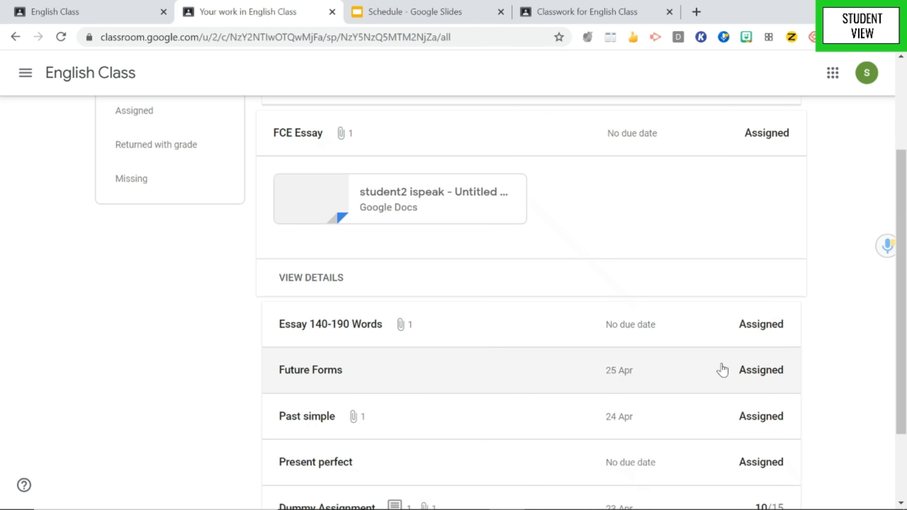
Step: Filter your work by Assigned, then Returned with grade, then Missing
{"action": "scroll", "scroll_direction": "up", "scroll_amount": 3}
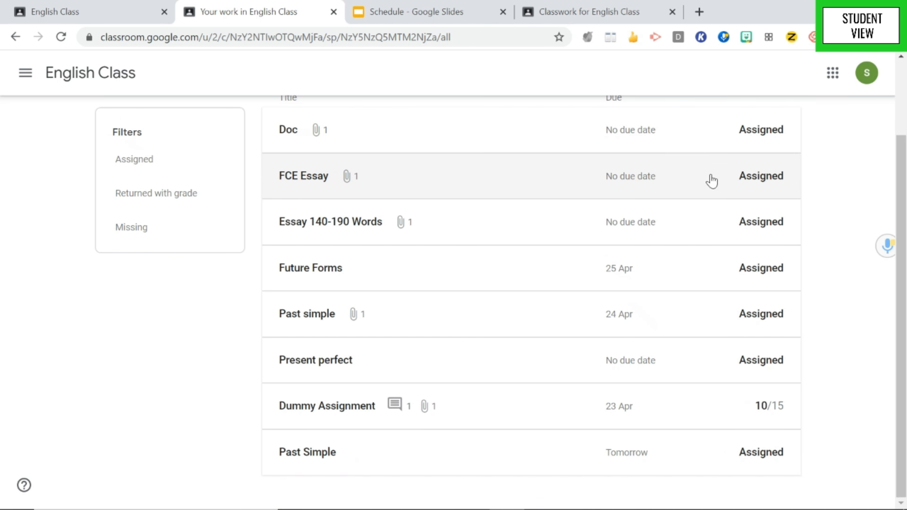
{"action": "scroll", "scroll_direction": "up", "scroll_amount": 3}
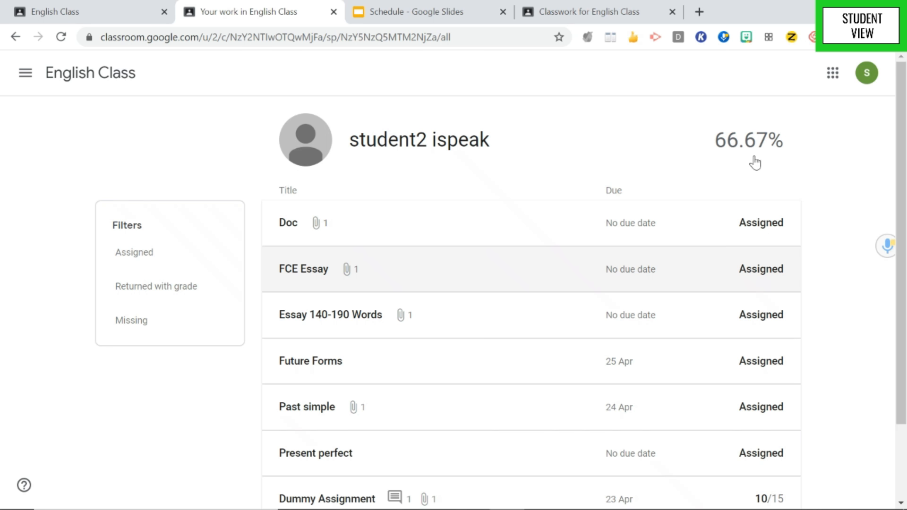
{"action": "mouse_move", "coordinate": [134, 418]}
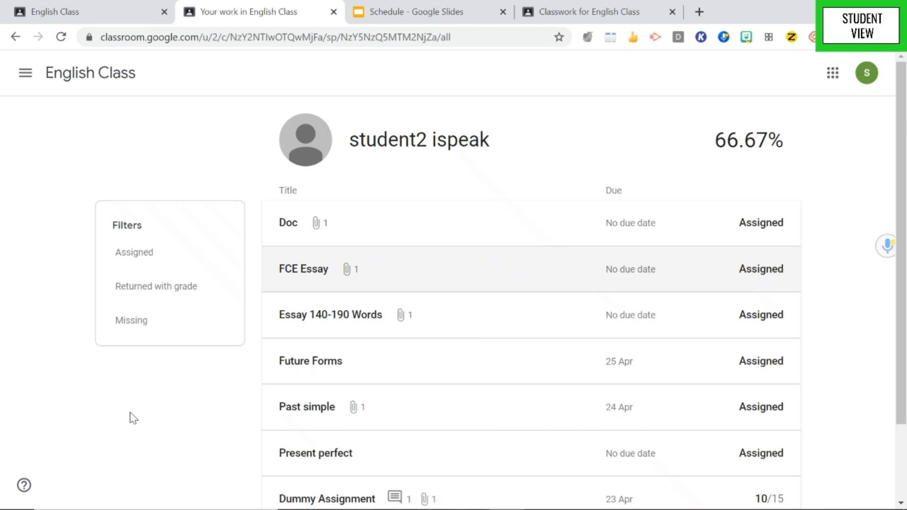
{"action": "mouse_move", "coordinate": [147, 232]}
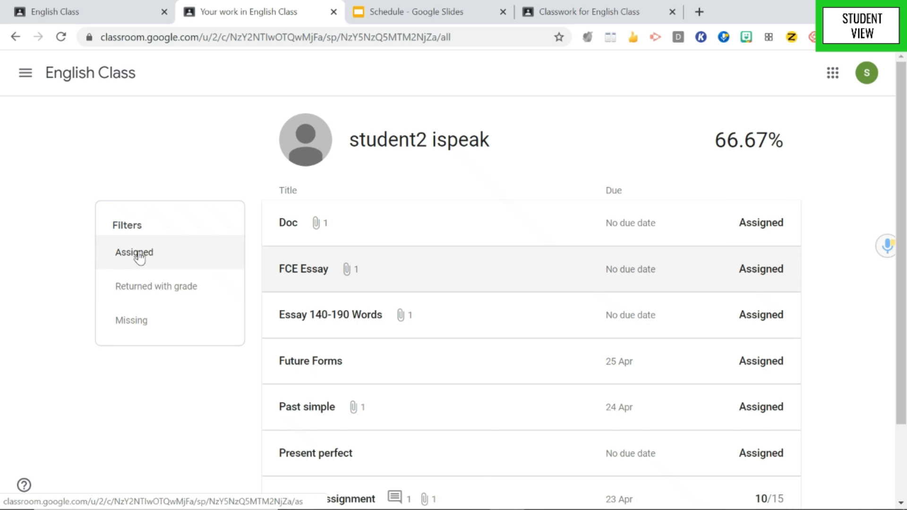
{"action": "left_click", "coordinate": [134, 253]}
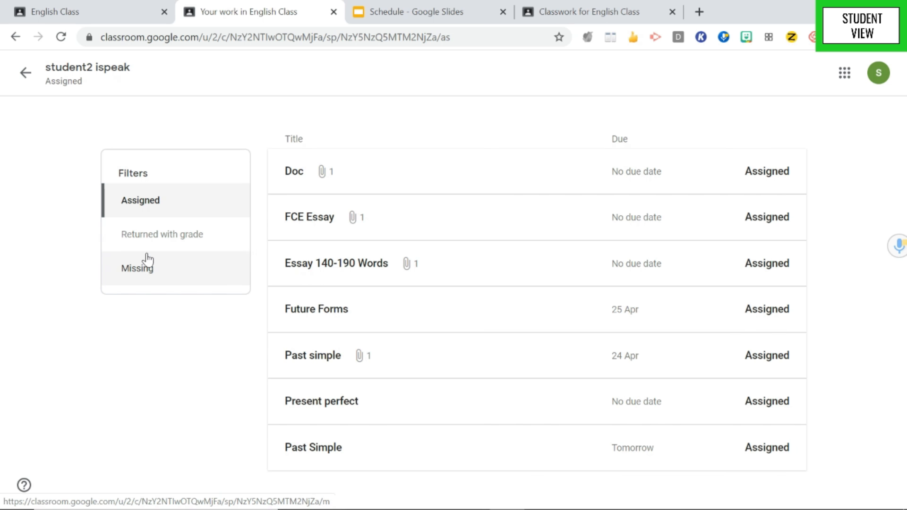
{"action": "left_click", "coordinate": [162, 233]}
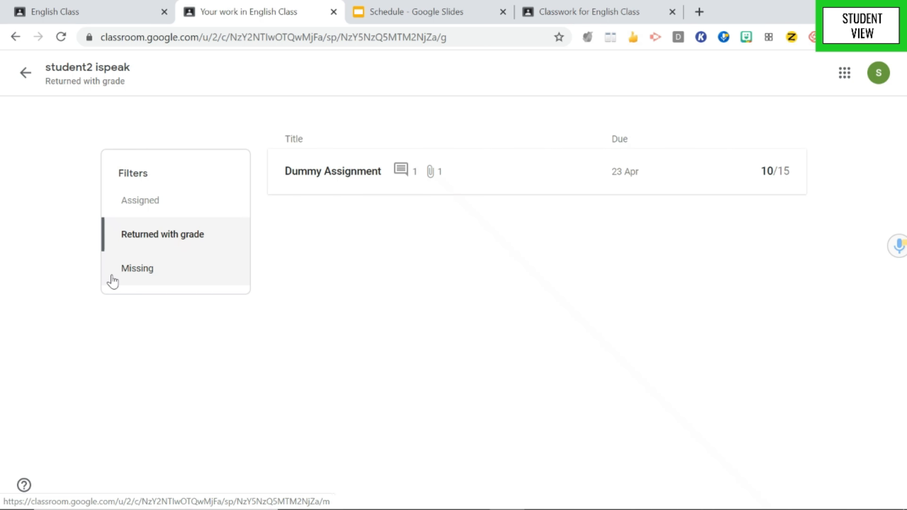
{"action": "left_click", "coordinate": [137, 268]}
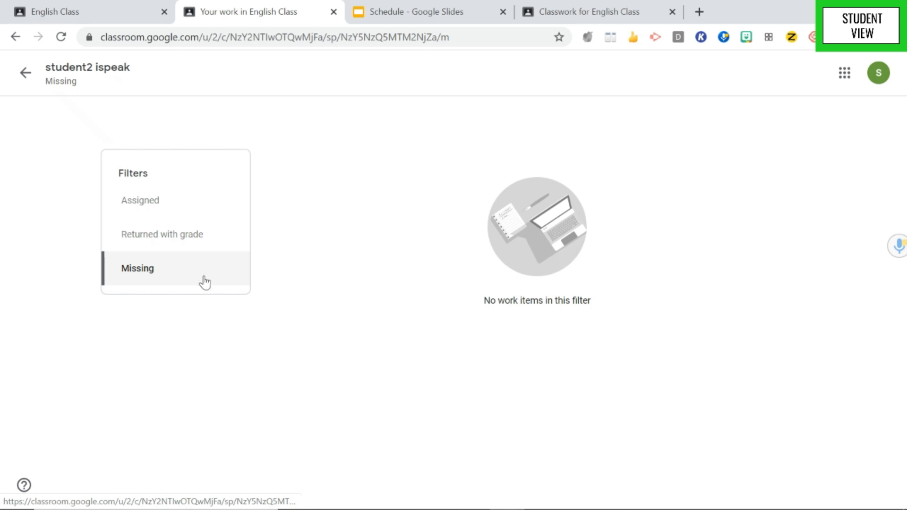
{"action": "mouse_move", "coordinate": [292, 377]}
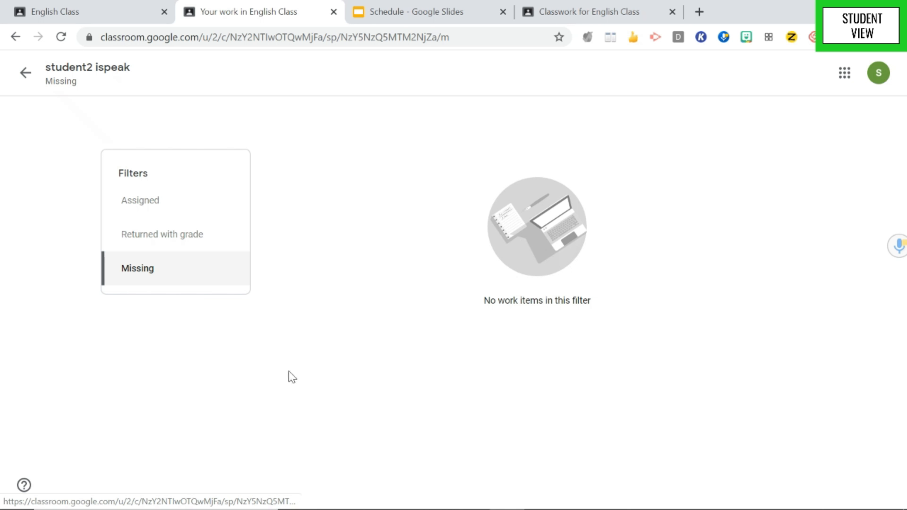
{"action": "mouse_move", "coordinate": [104, 10]}
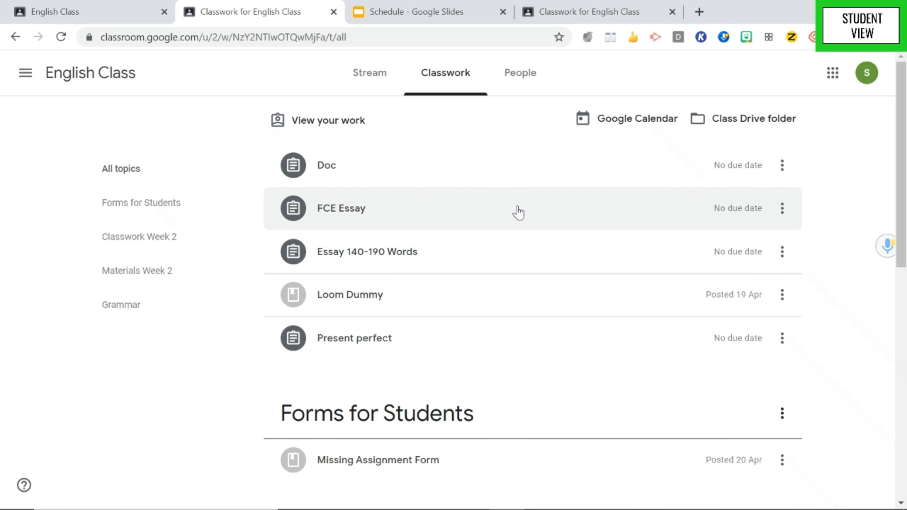
{"action": "mouse_move", "coordinate": [472, 321]}
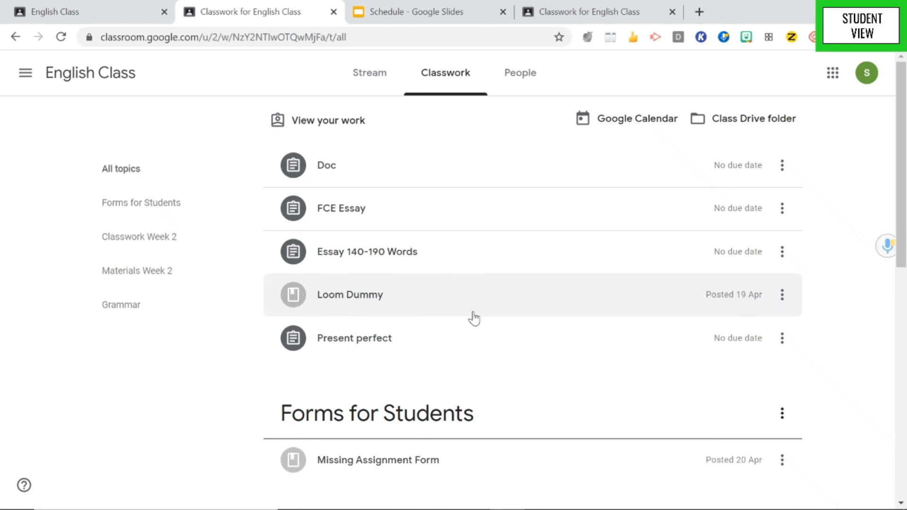
Step: Send the teacher a private comment on FCE Essay saying you don't understand it and asking them to explain
{"action": "left_click", "coordinate": [341, 208]}
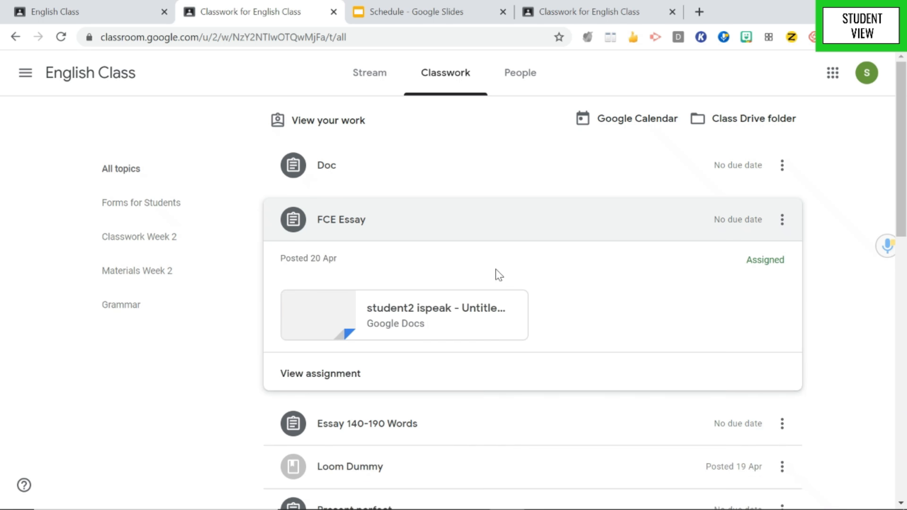
{"action": "left_click", "coordinate": [320, 373]}
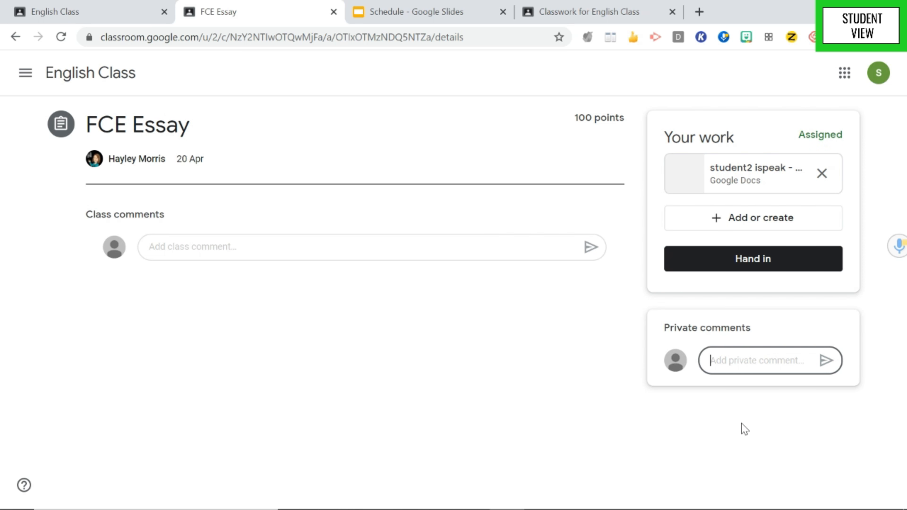
{"action": "left_click", "coordinate": [757, 360]}
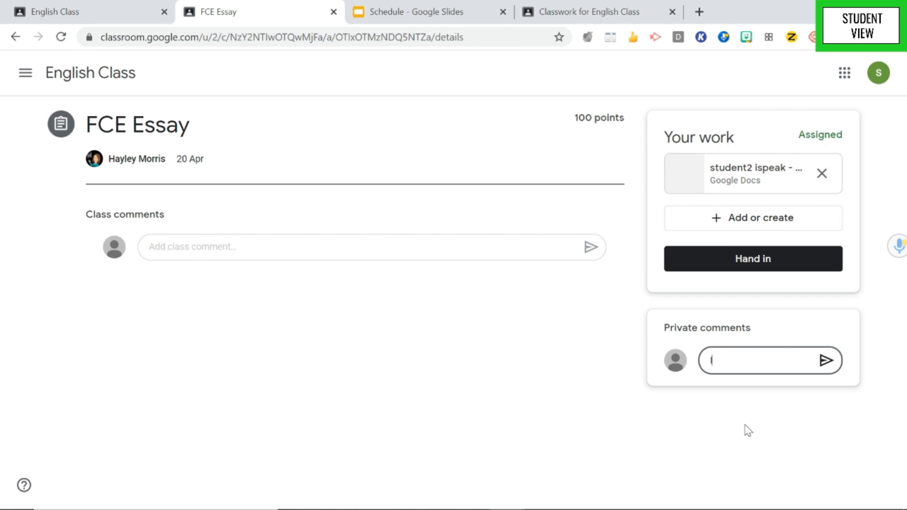
{"action": "type", "text": "I don't understand, can y"}
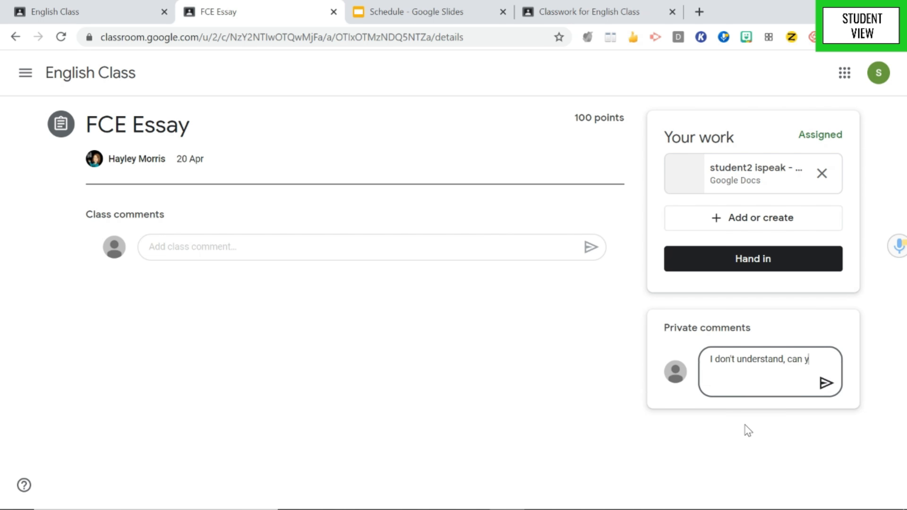
{"action": "type", "text": "ou explain"}
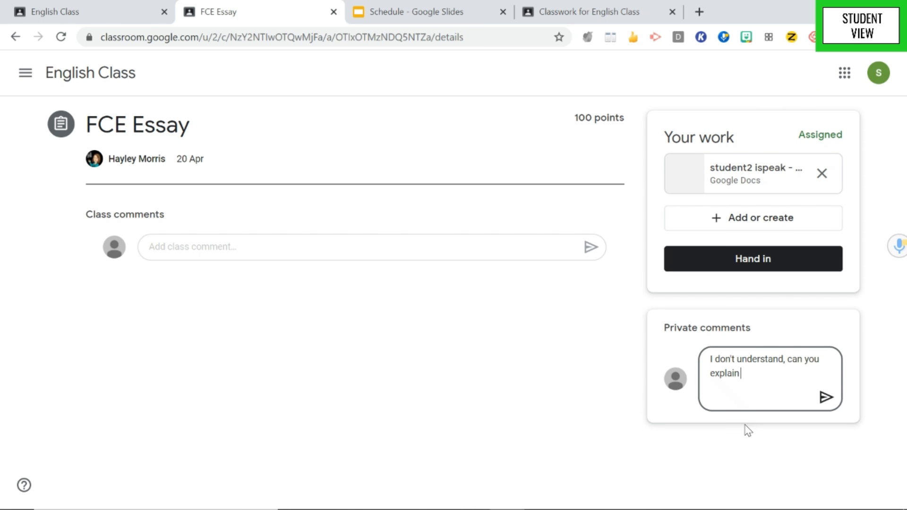
{"action": "type", "text": "it?"}
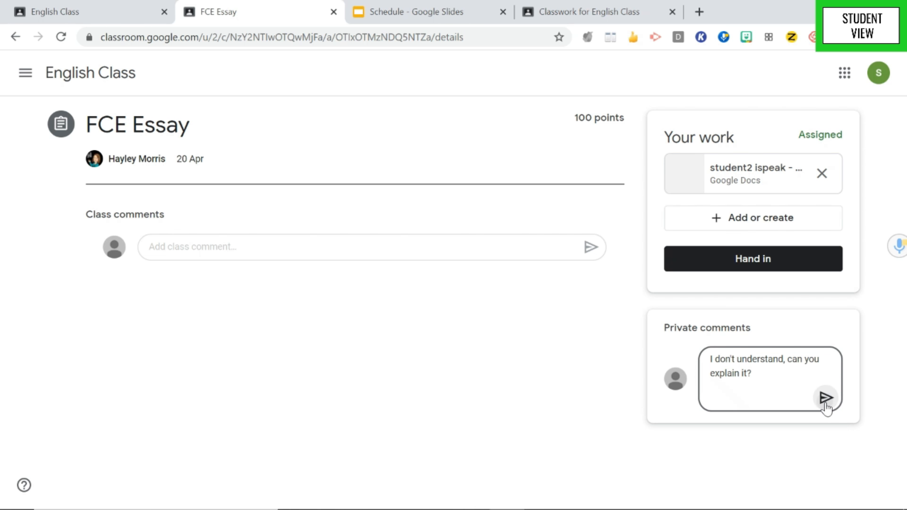
{"action": "left_click", "coordinate": [823, 397]}
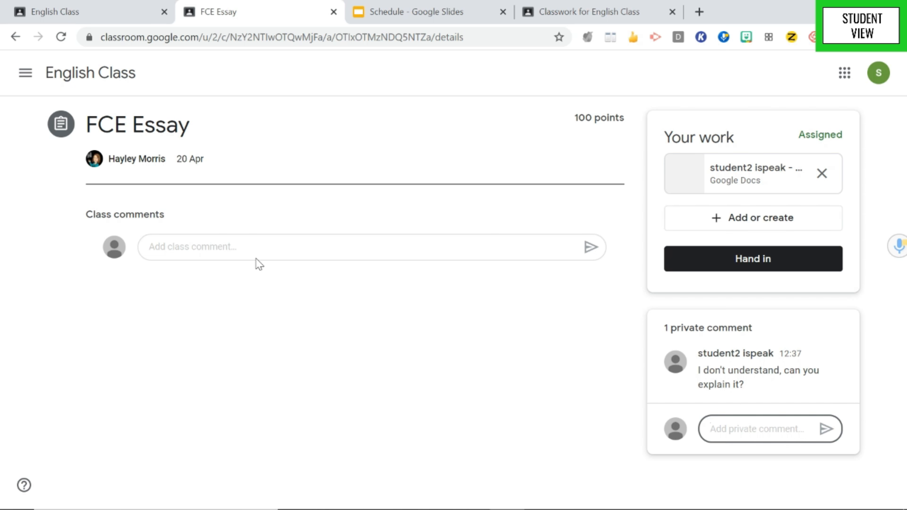
Step: Post the class comment "Does anyone have any ideas about the essay?" and return to Classwork
{"action": "type", "text": "Does a"}
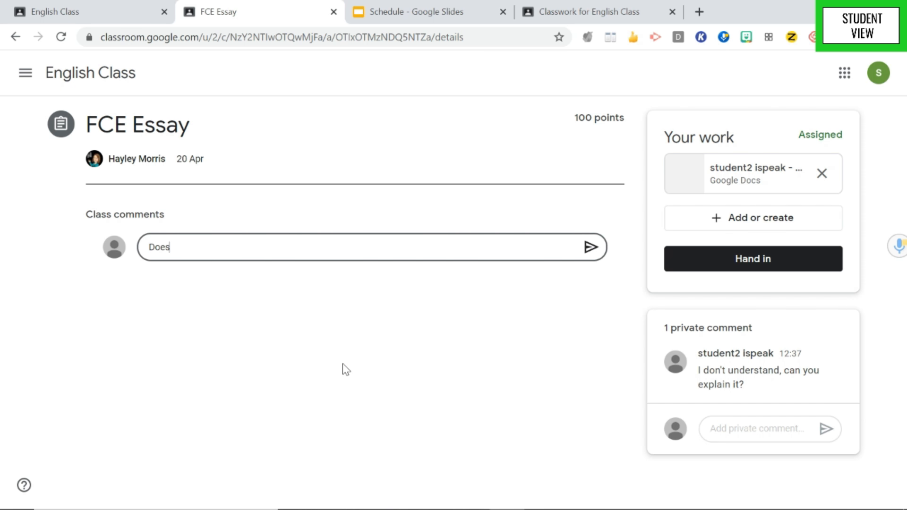
{"action": "type", "text": "nyone have any ideas about th"}
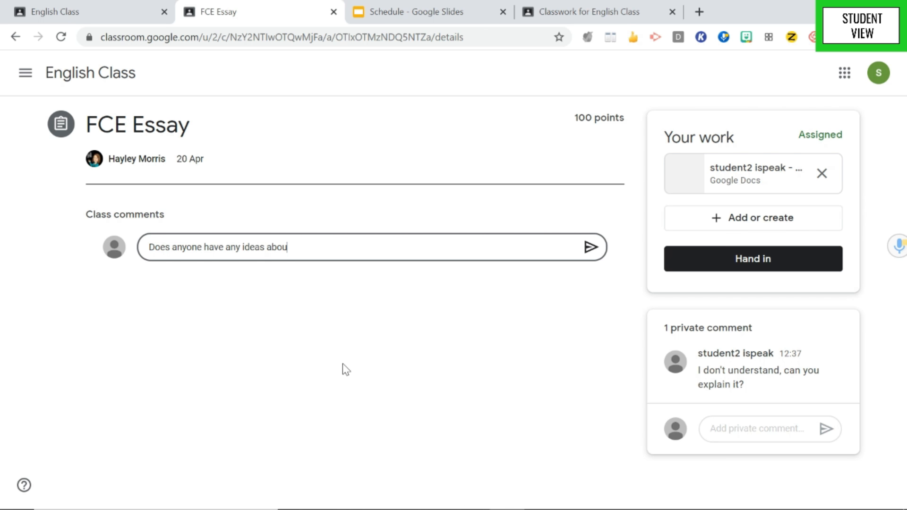
{"action": "type", "text": "e essay?"}
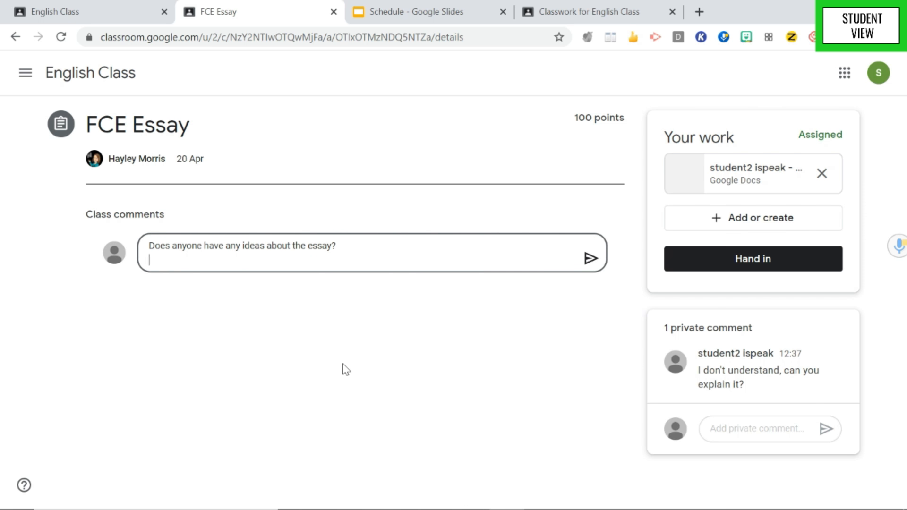
{"action": "left_click", "coordinate": [590, 258]}
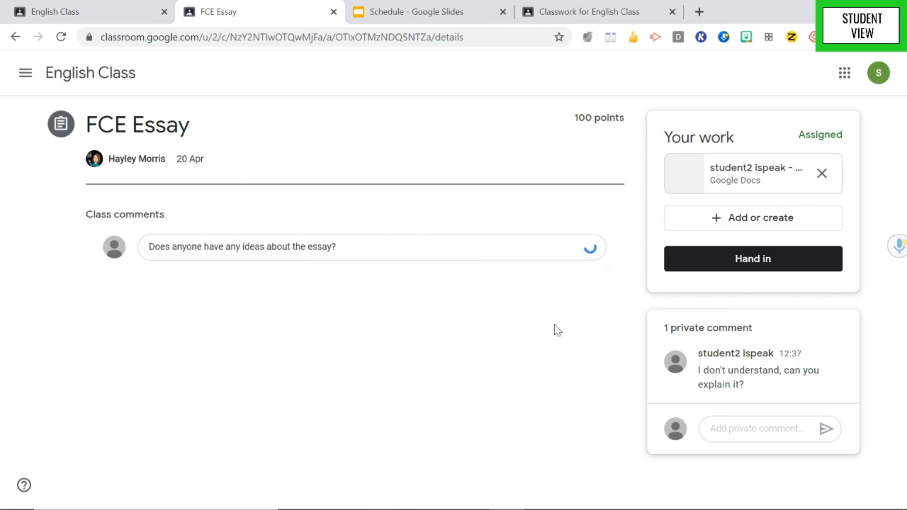
{"action": "left_click", "coordinate": [588, 246]}
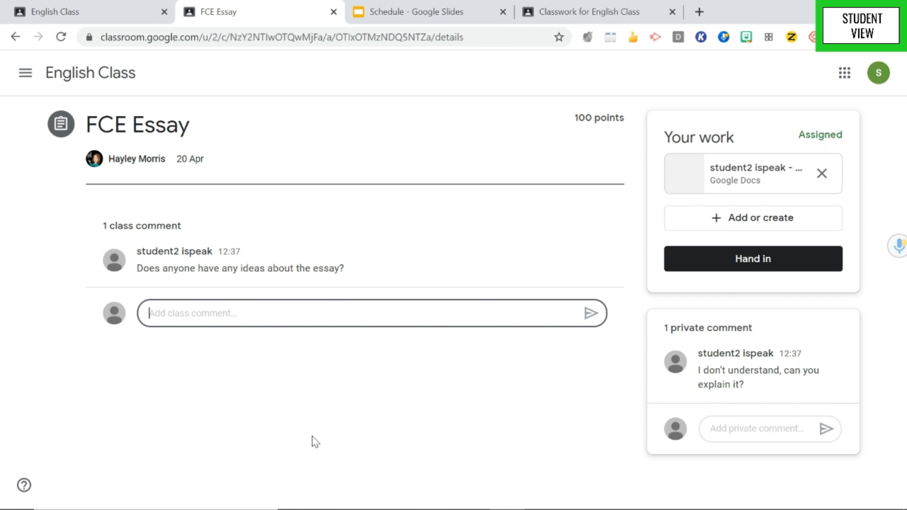
{"action": "mouse_move", "coordinate": [15, 37]}
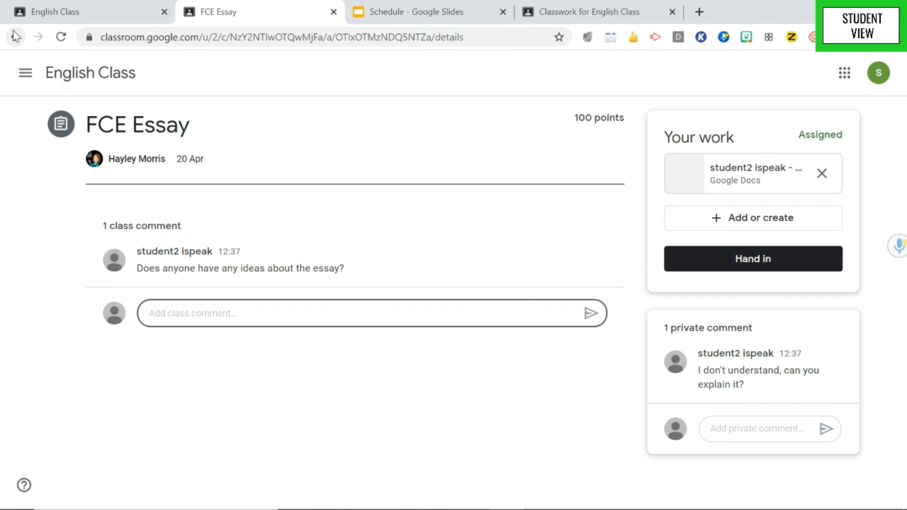
{"action": "left_click", "coordinate": [14, 37]}
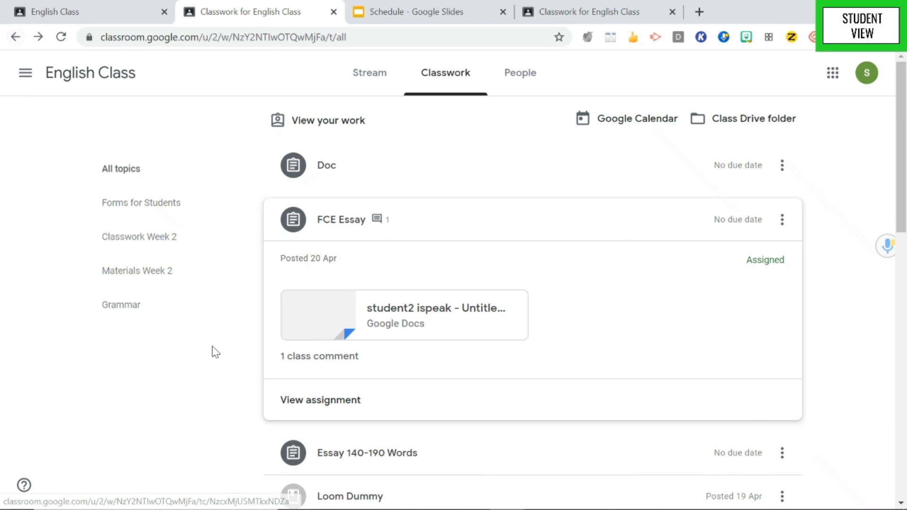
Step: View your own work overview and expand FCE Essay to see its attachment and comment
{"action": "left_click", "coordinate": [326, 120]}
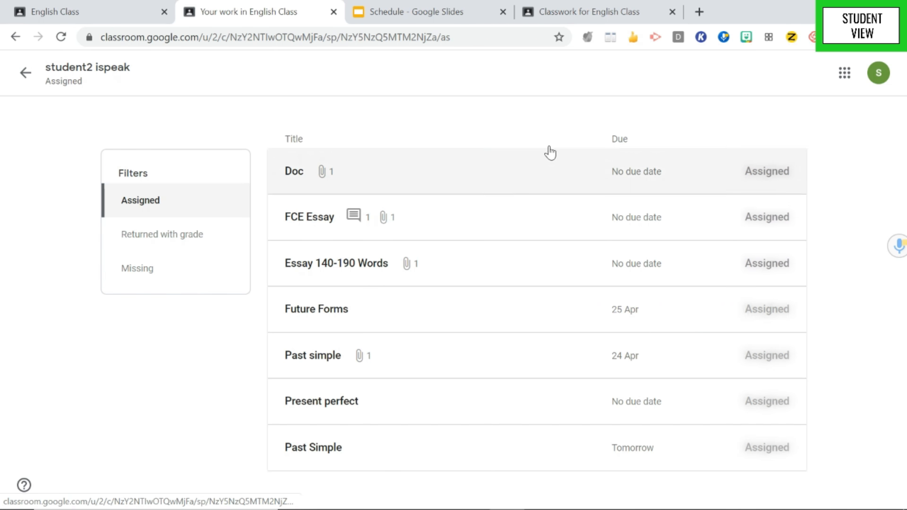
{"action": "mouse_move", "coordinate": [496, 153]}
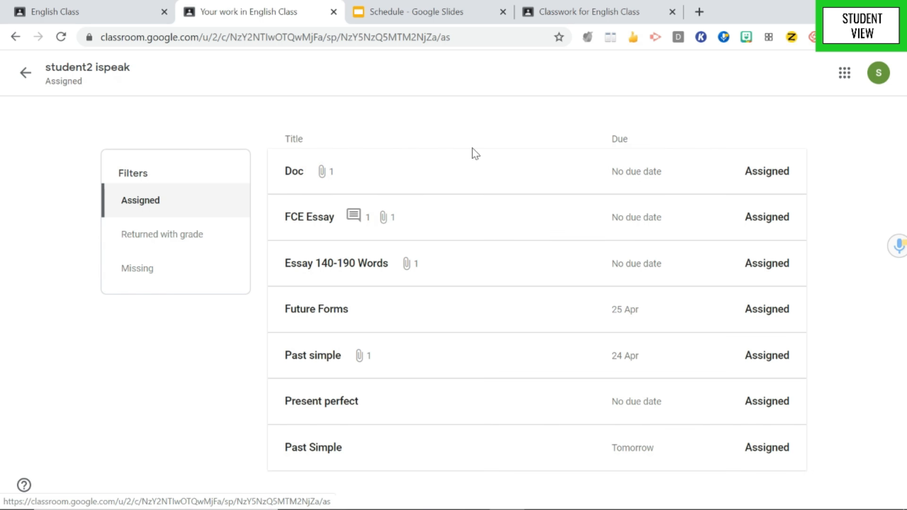
{"action": "mouse_move", "coordinate": [423, 324]}
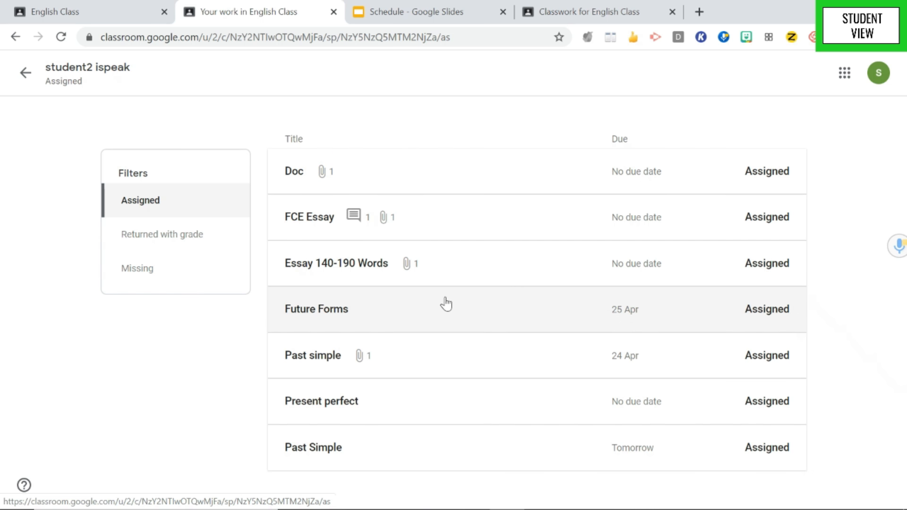
{"action": "left_click", "coordinate": [310, 217]}
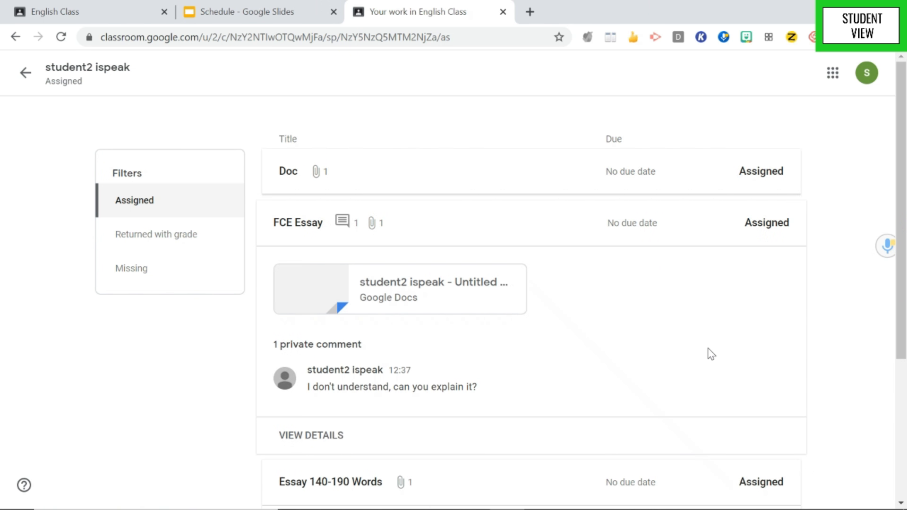
{"action": "mouse_move", "coordinate": [465, 229]}
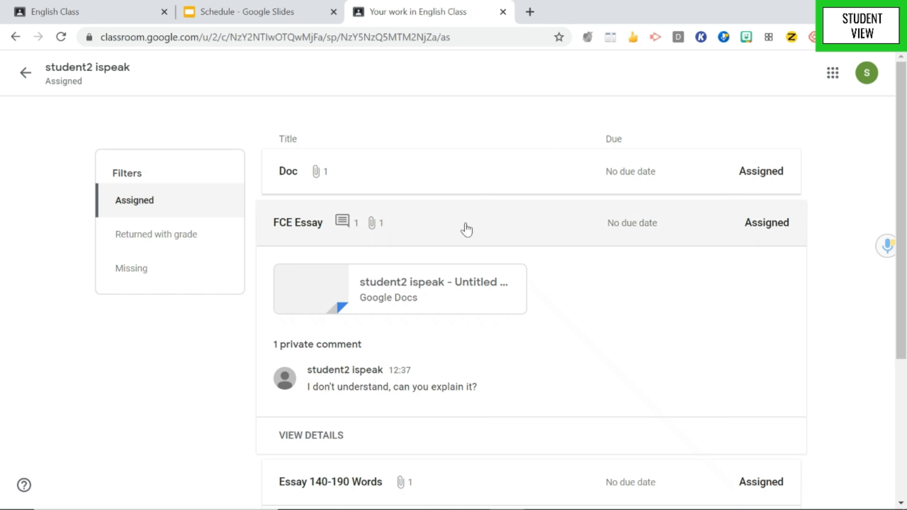
{"action": "mouse_move", "coordinate": [474, 279]}
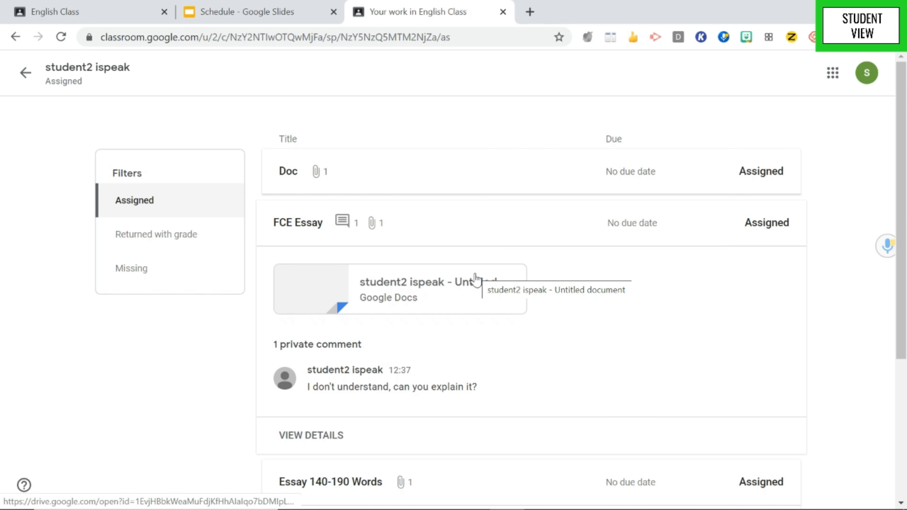
{"action": "mouse_move", "coordinate": [474, 480]}
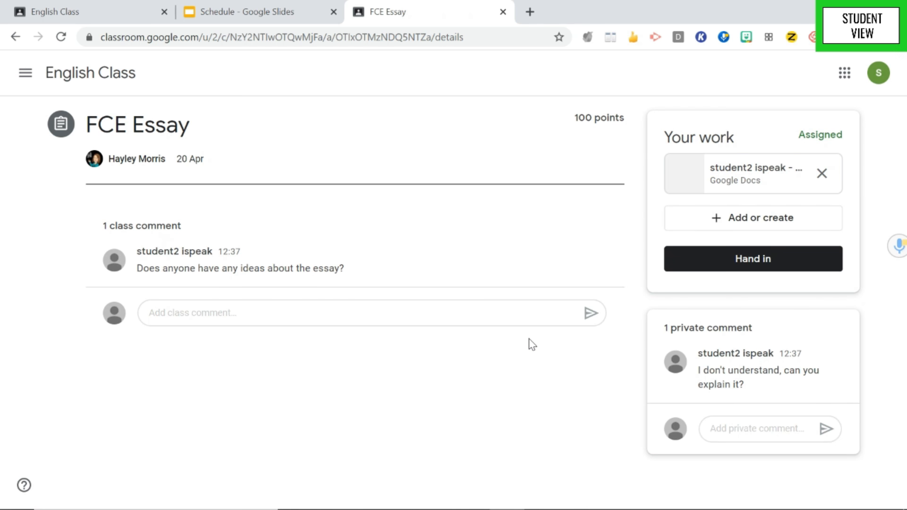
{"action": "mouse_move", "coordinate": [82, 187]}
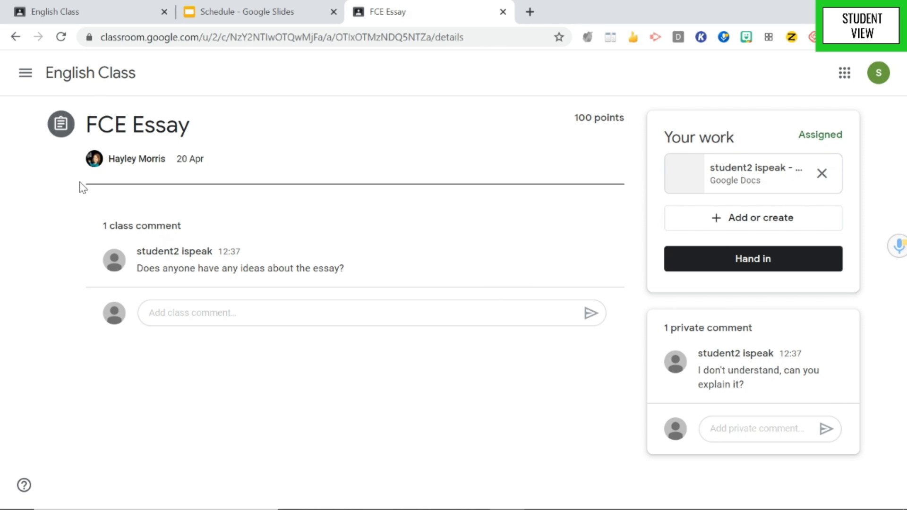
{"action": "mouse_move", "coordinate": [488, 395]}
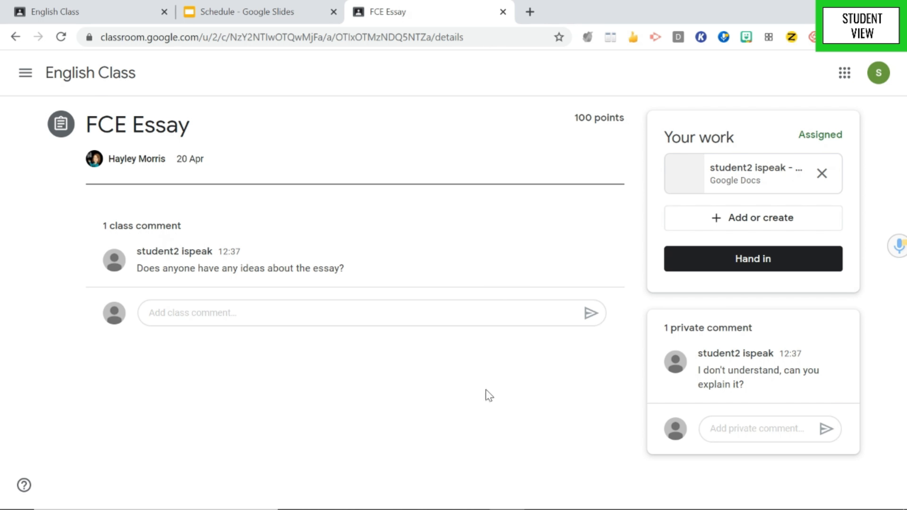
{"action": "mouse_move", "coordinate": [712, 332]}
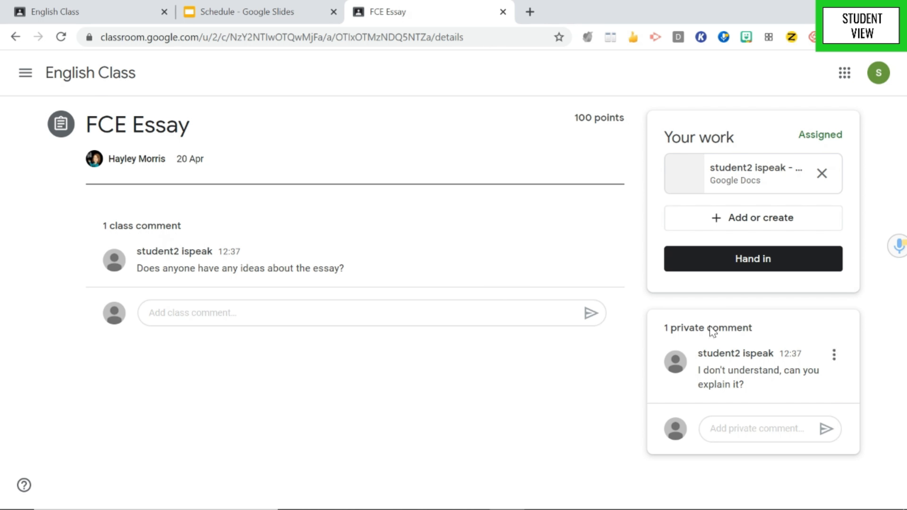
{"action": "mouse_move", "coordinate": [757, 167]}
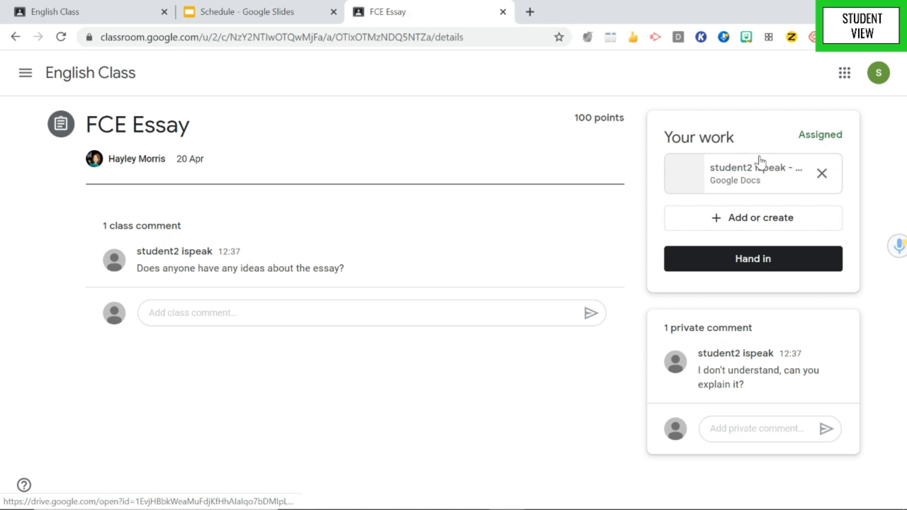
{"action": "mouse_move", "coordinate": [746, 191]}
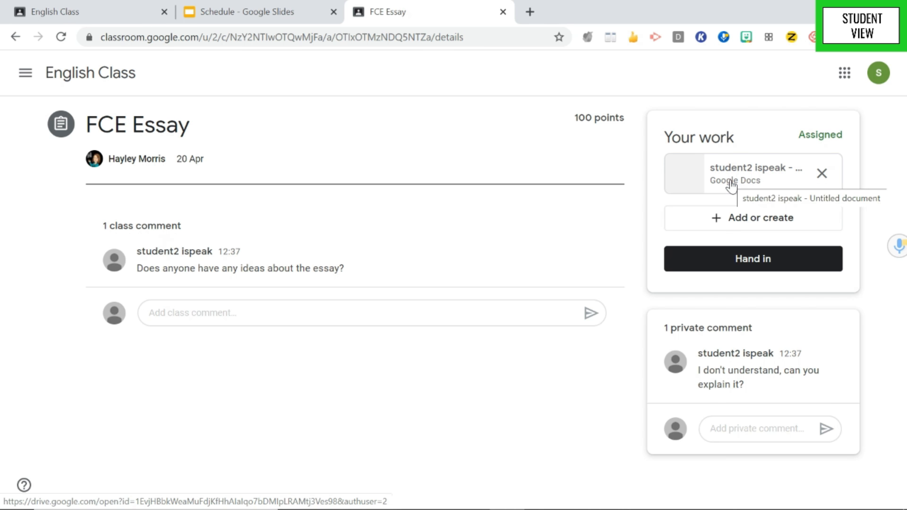
{"action": "mouse_move", "coordinate": [601, 419]}
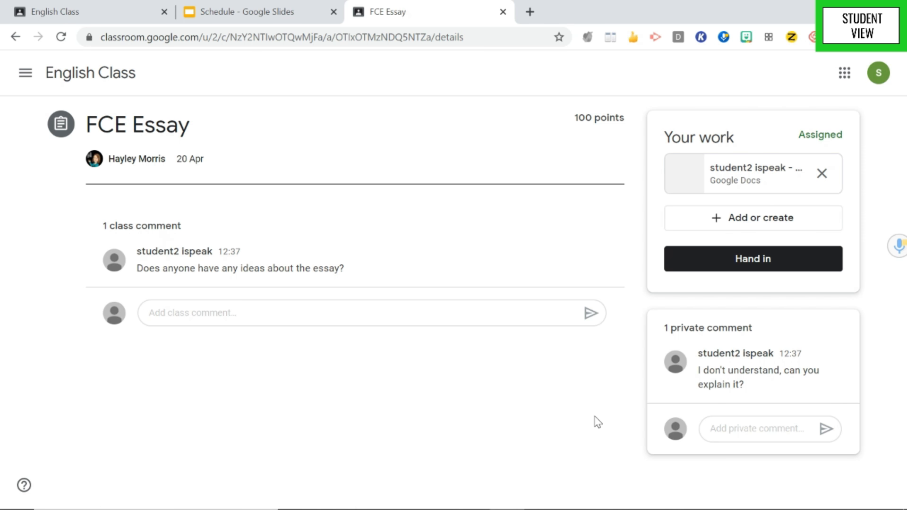
{"action": "left_click", "coordinate": [752, 218]}
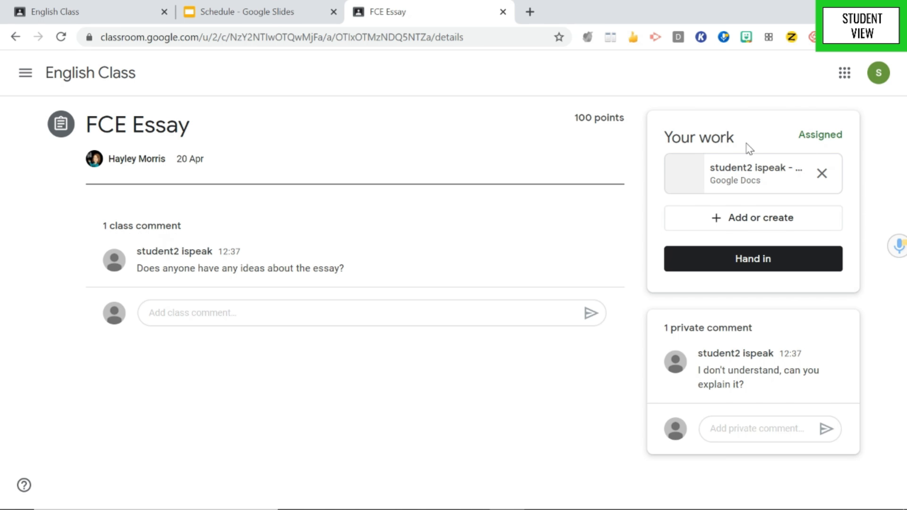
{"action": "mouse_move", "coordinate": [735, 355]}
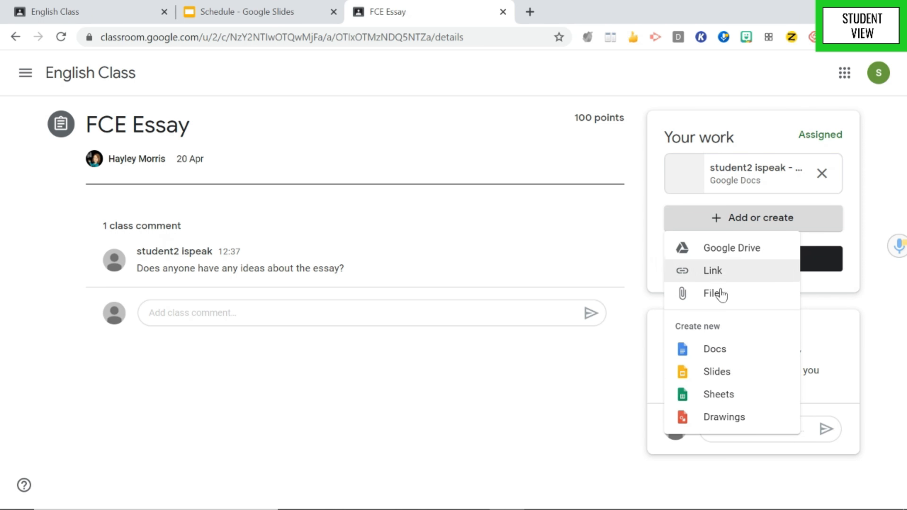
{"action": "mouse_move", "coordinate": [753, 361]}
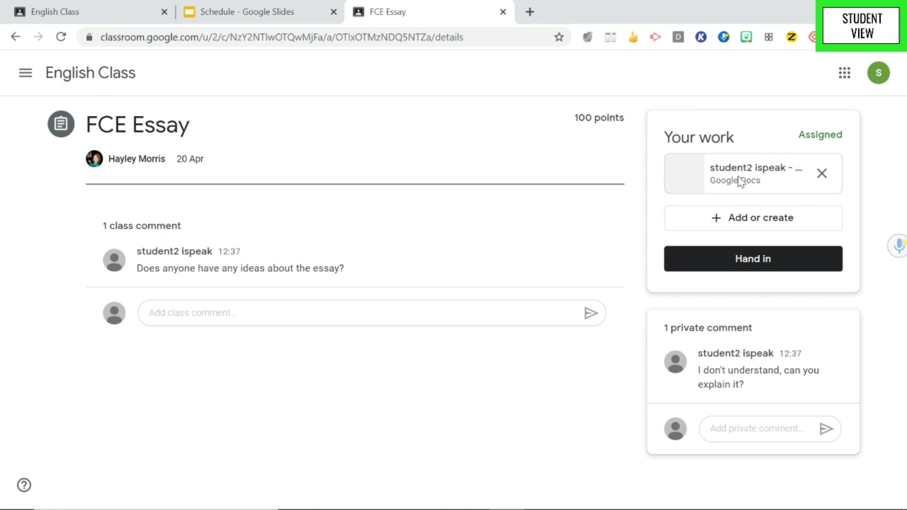
Step: Add the placeholder text "blablbablablablblablablalb" to the attached essay document
{"action": "left_click", "coordinate": [752, 174]}
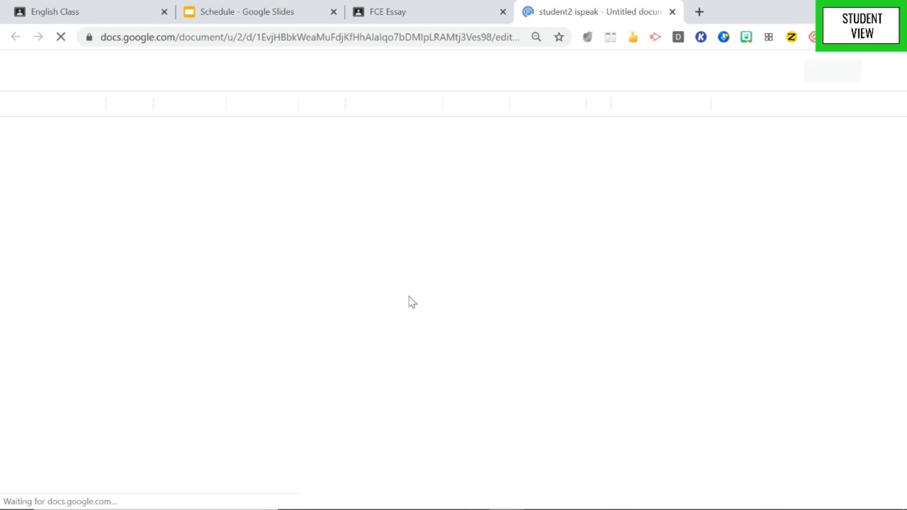
{"action": "type", "text": "blablbablablablblablablalbblalblalblalb"}
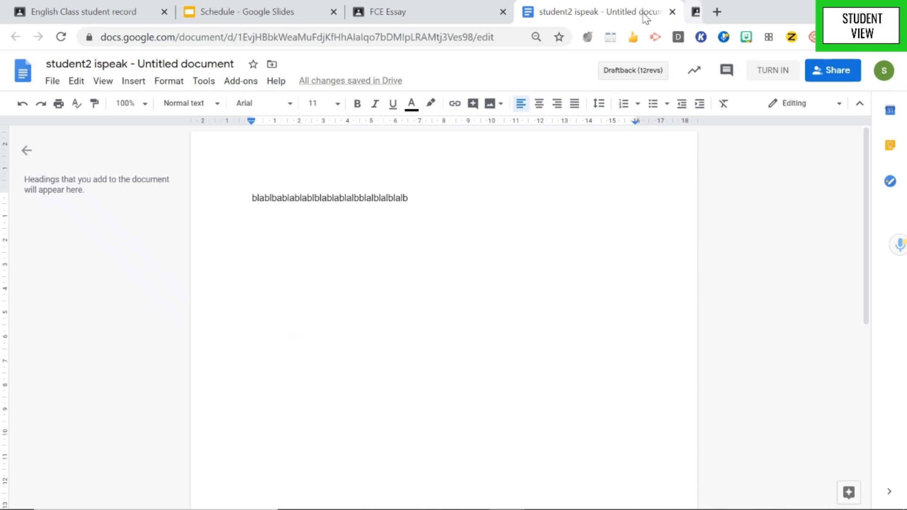
Step: Briefly view the assignment details in a new tab, then switch to the teacher's marks page
{"action": "left_click", "coordinate": [771, 70]}
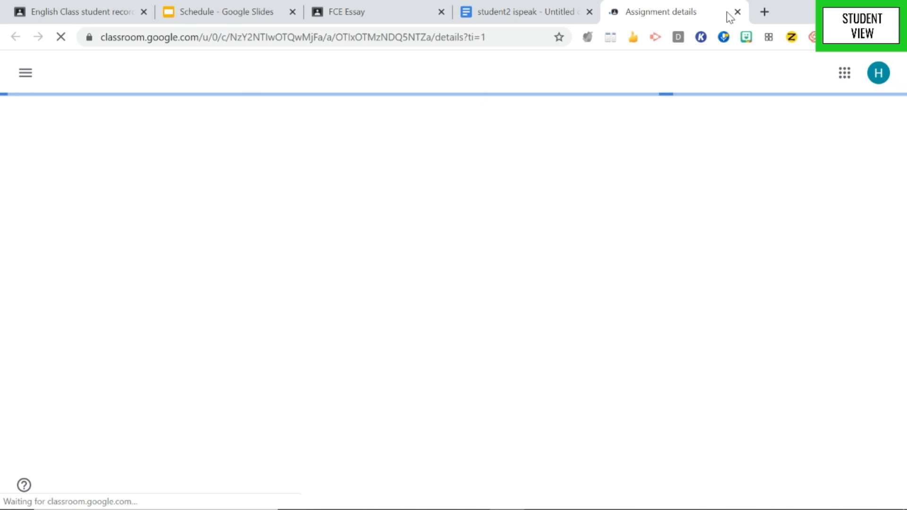
{"action": "left_click", "coordinate": [735, 12]}
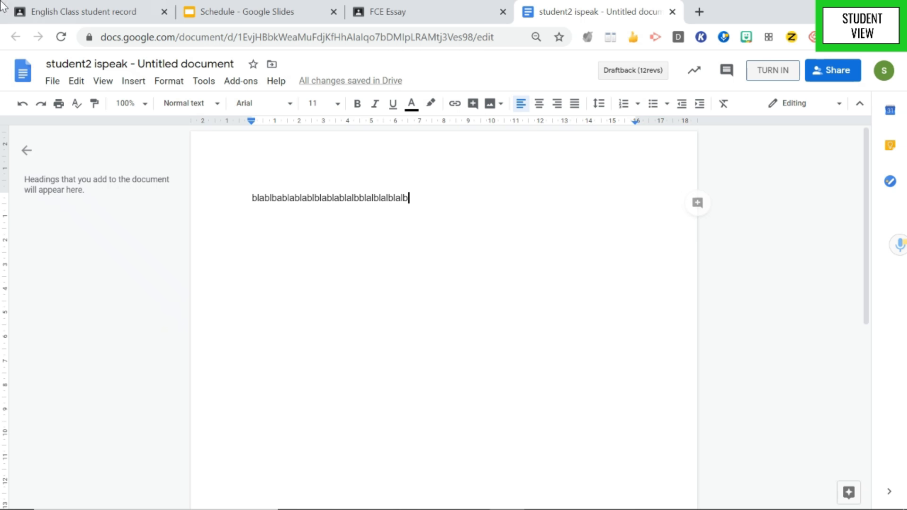
{"action": "left_click", "coordinate": [87, 12]}
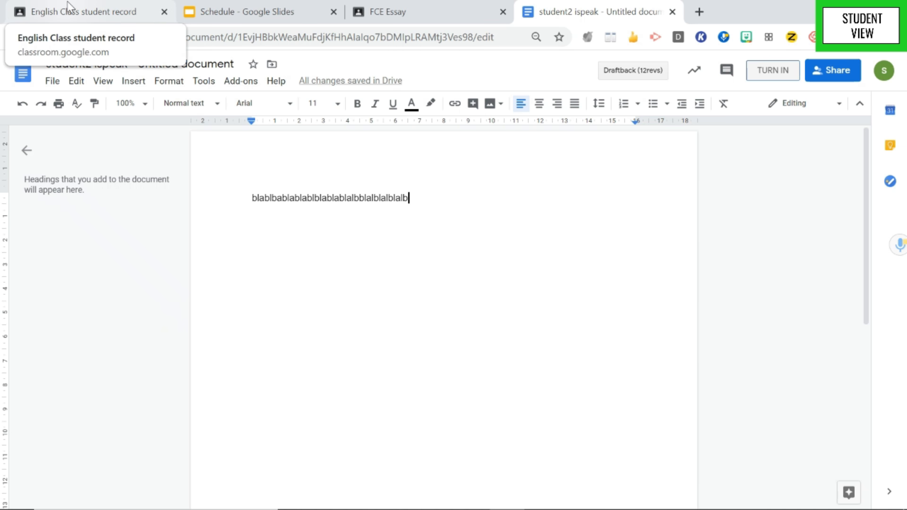
{"action": "mouse_move", "coordinate": [479, 123]}
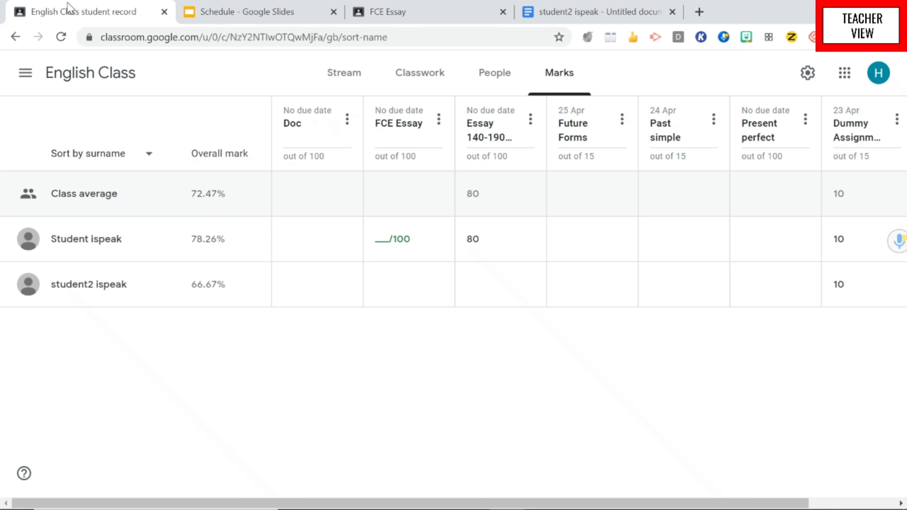
{"action": "mouse_move", "coordinate": [85, 238]}
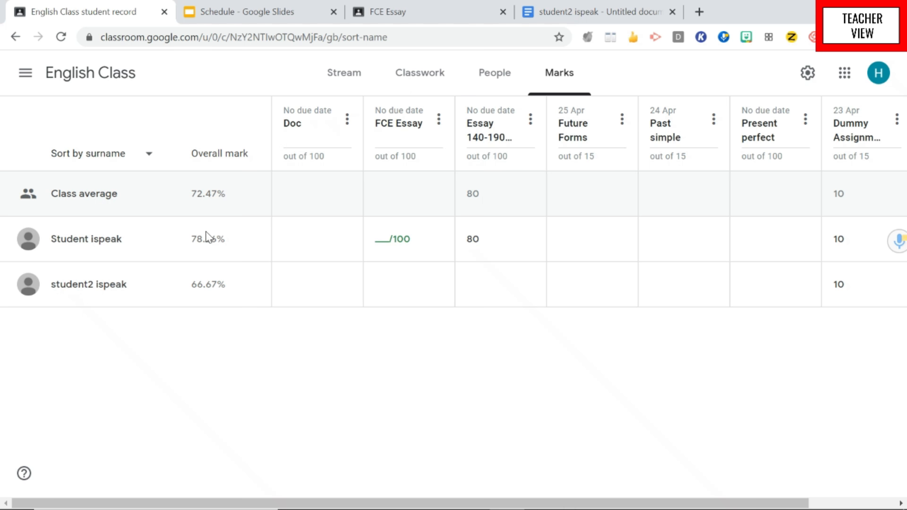
{"action": "mouse_move", "coordinate": [135, 231]}
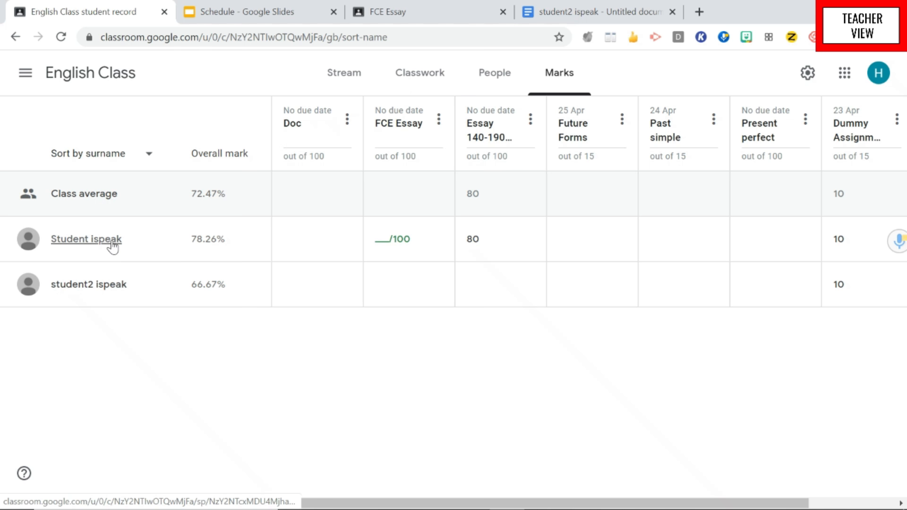
{"action": "mouse_move", "coordinate": [405, 243]}
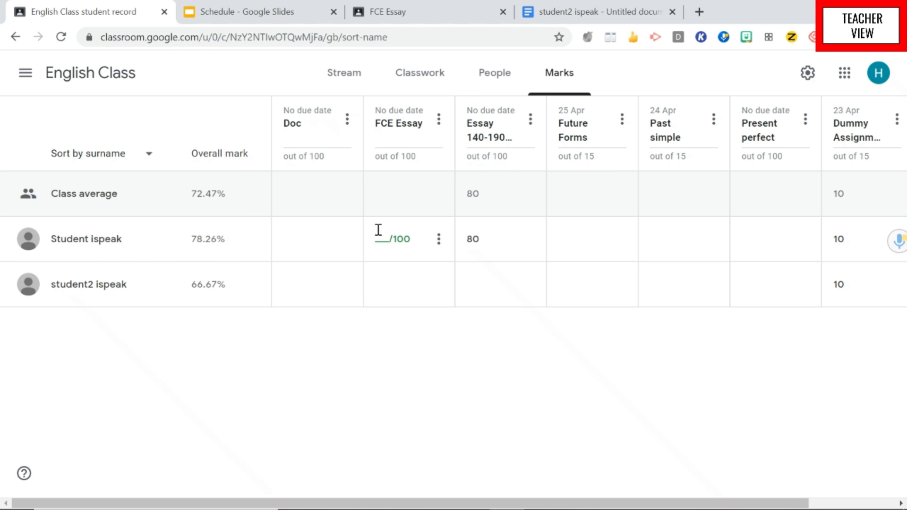
Step: Check the Return / View submission options for the first student's FCE Essay mark, then go to the student's stream
{"action": "left_click", "coordinate": [438, 239]}
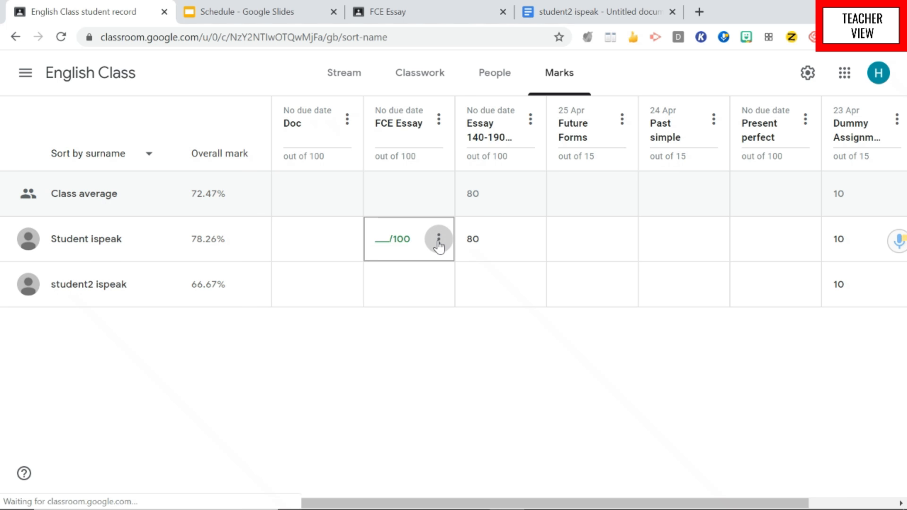
{"action": "left_click", "coordinate": [384, 416]}
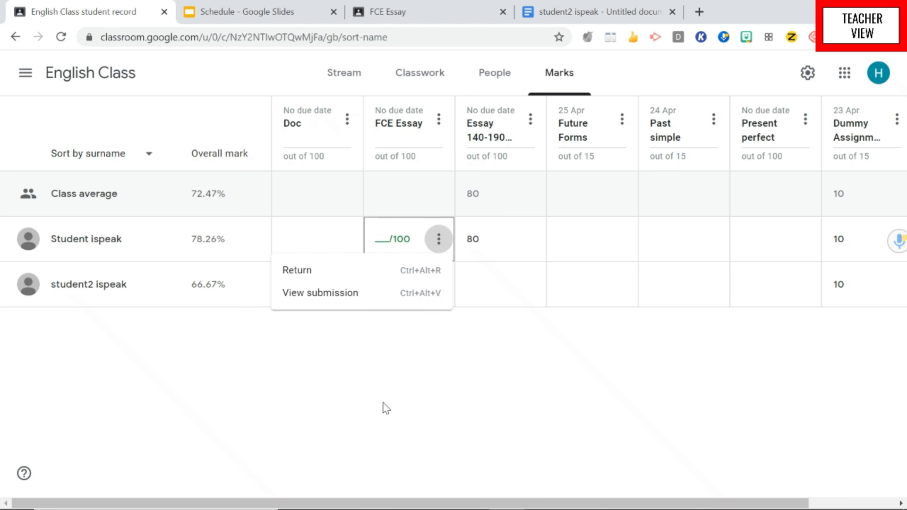
{"action": "left_click", "coordinate": [428, 11]}
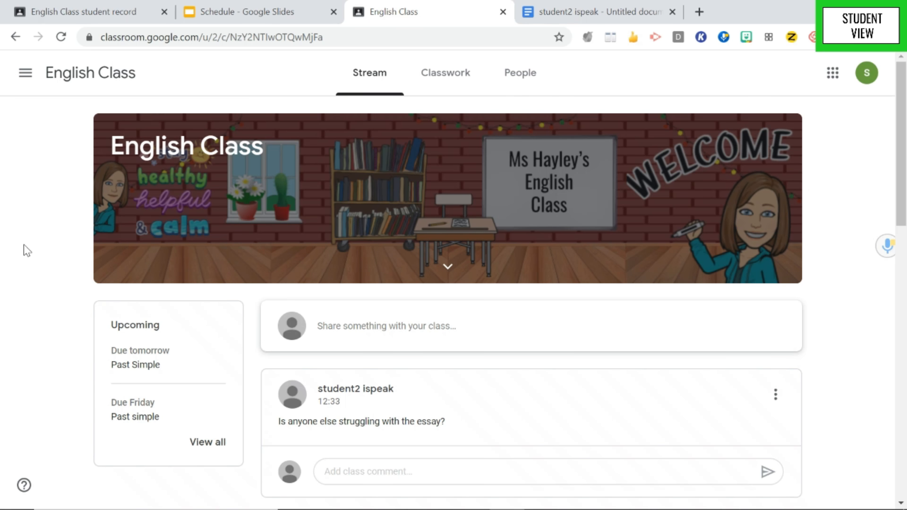
{"action": "left_click", "coordinate": [519, 72]}
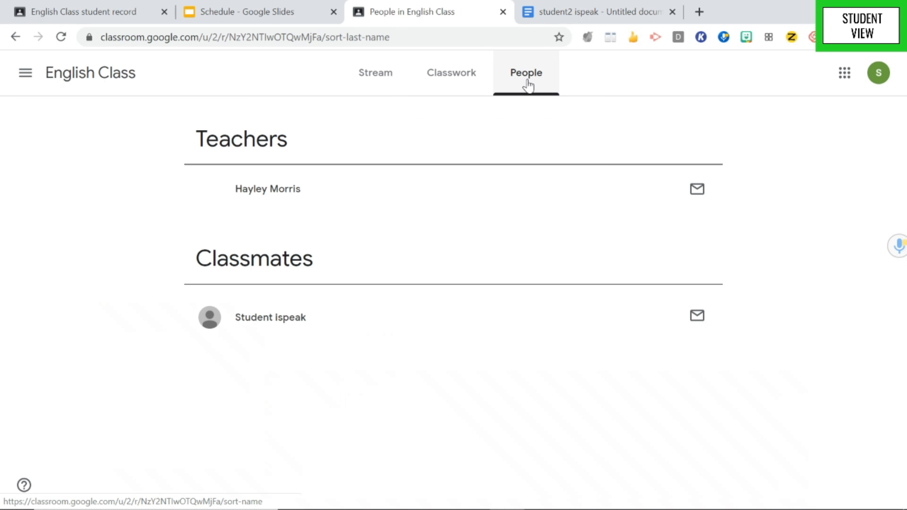
{"action": "mouse_move", "coordinate": [311, 245]}
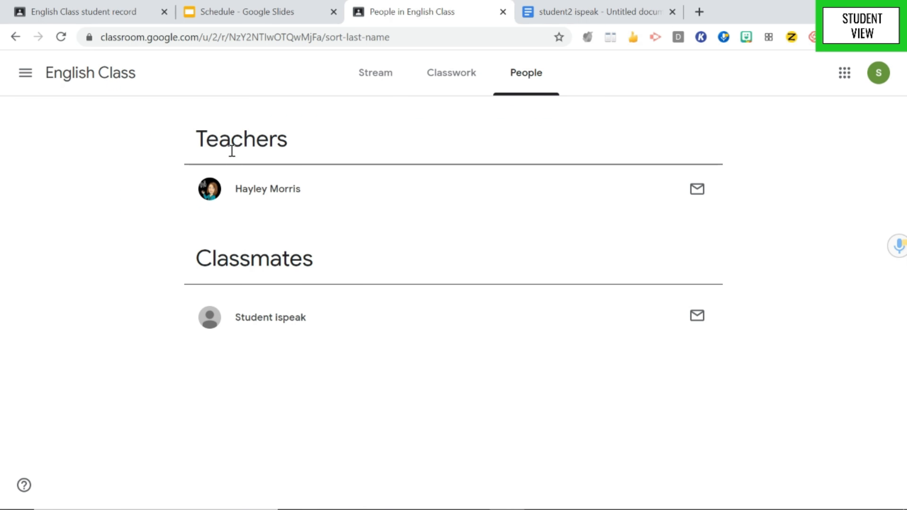
{"action": "mouse_move", "coordinate": [697, 189]}
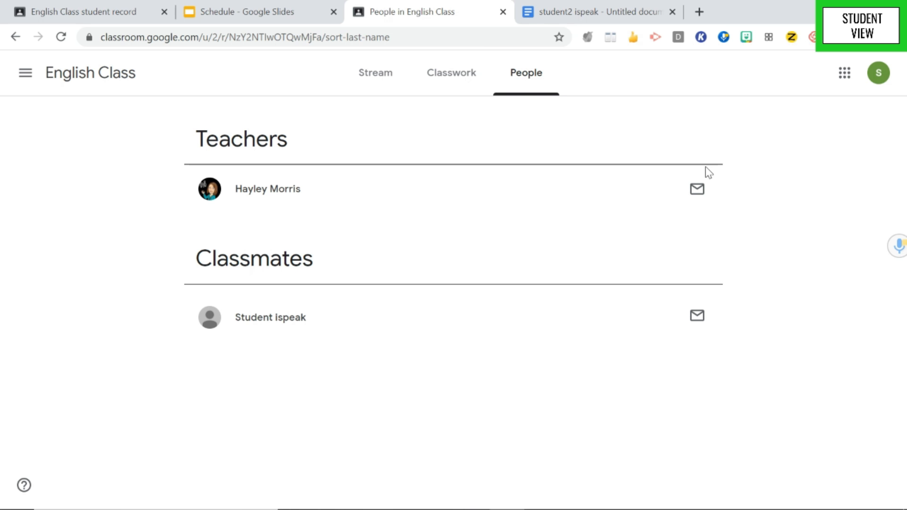
{"action": "mouse_move", "coordinate": [112, 322]}
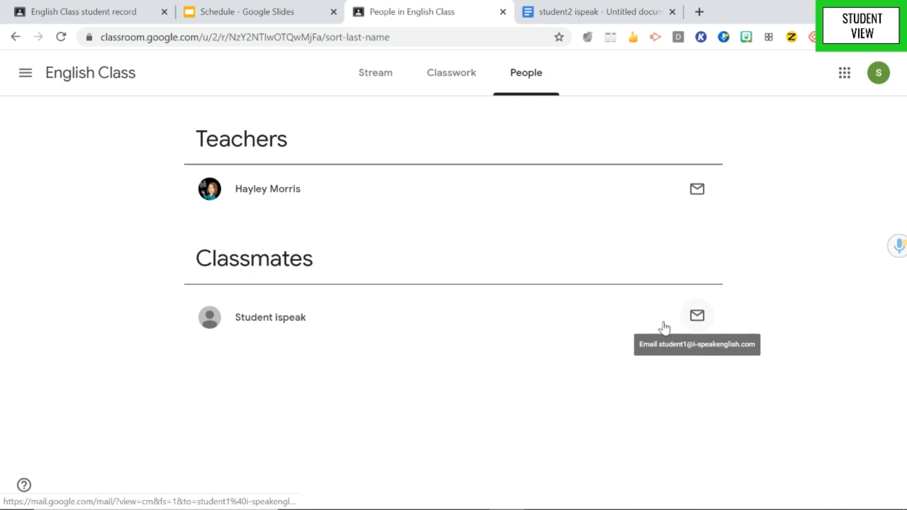
{"action": "mouse_move", "coordinate": [120, 300]}
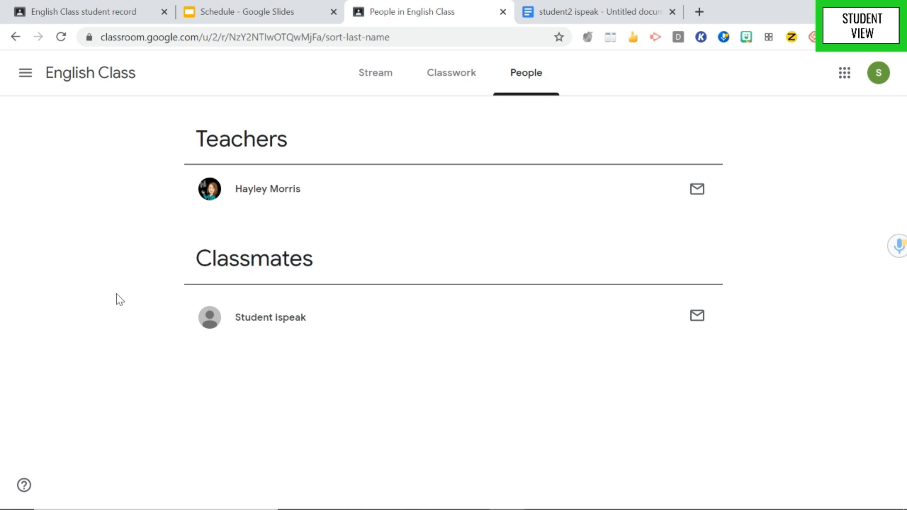